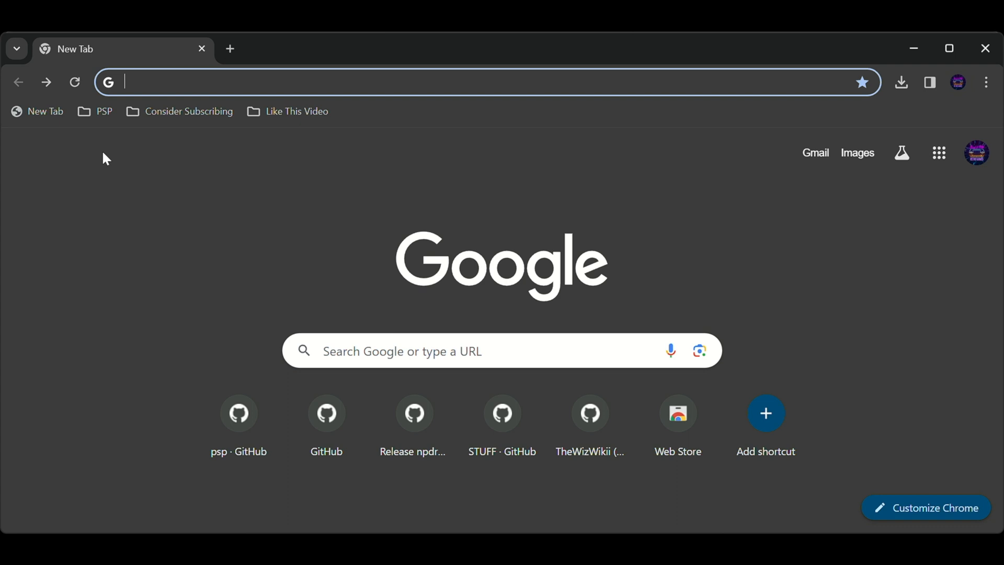
mouse_move(195, 251)
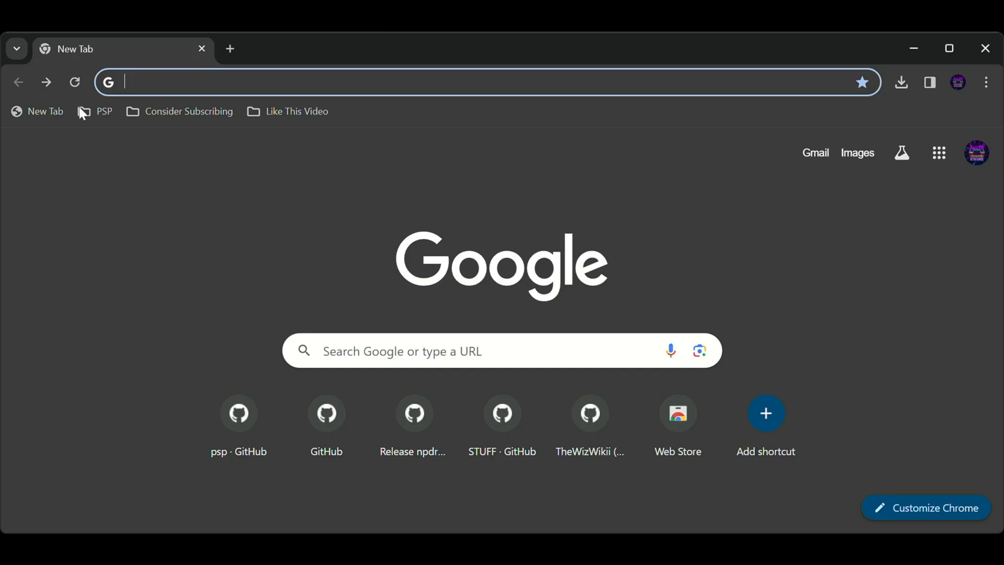
Download pkgi-psp.zip from the PKGi PSP v1.1.0 GitHub release, then close the release tab.
left_click(95, 111)
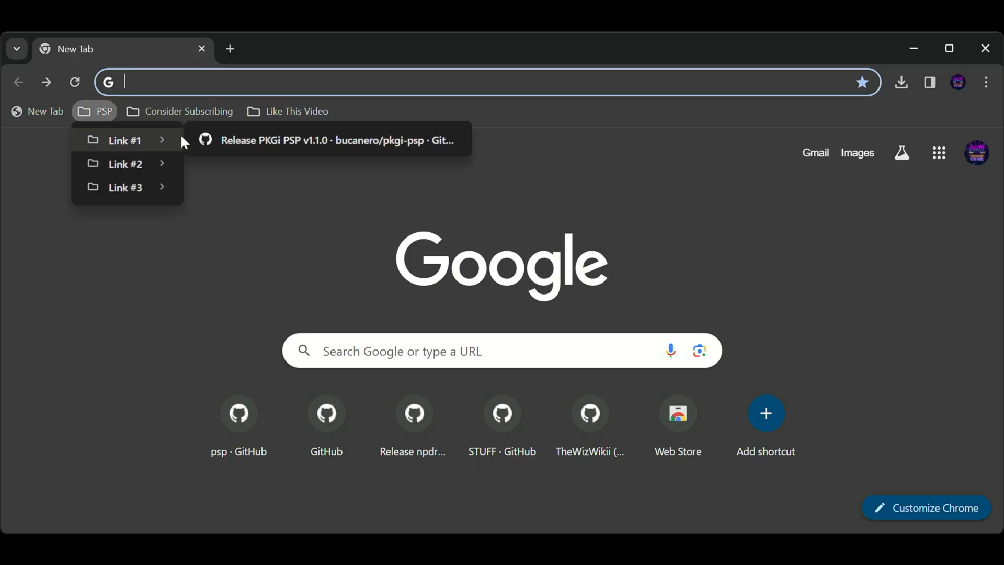
left_click(340, 140)
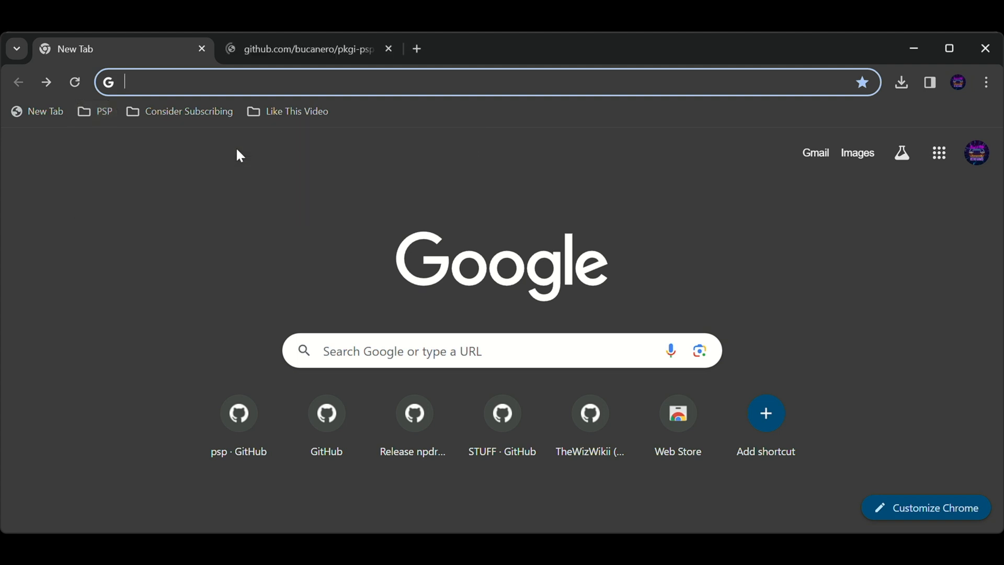
left_click(307, 48)
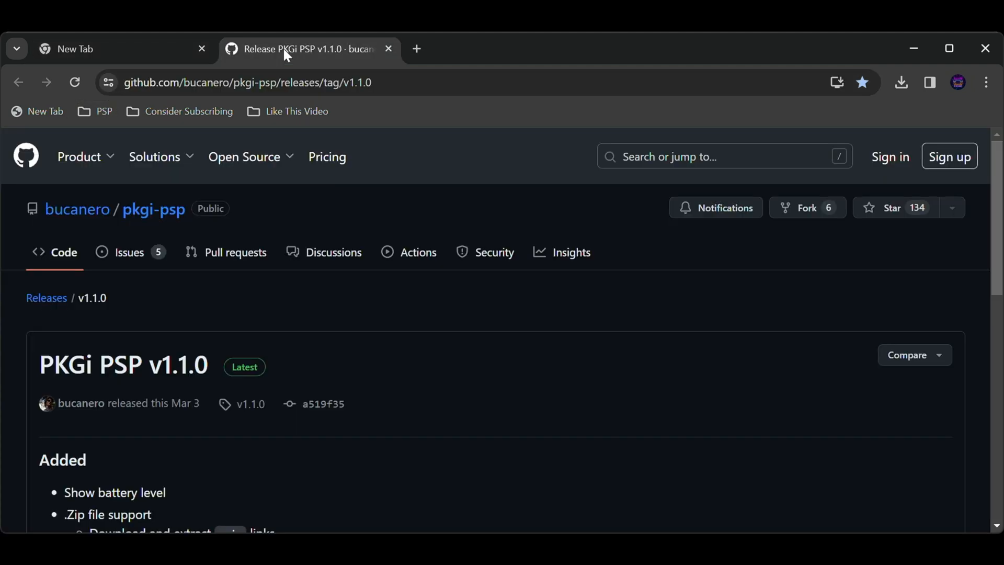
scroll("down", 3)
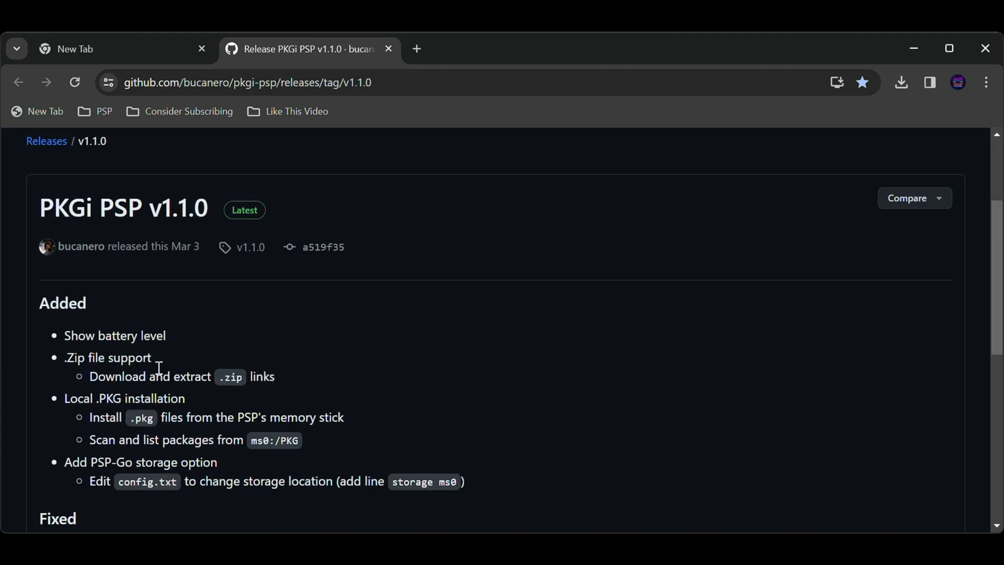
scroll("down", 3)
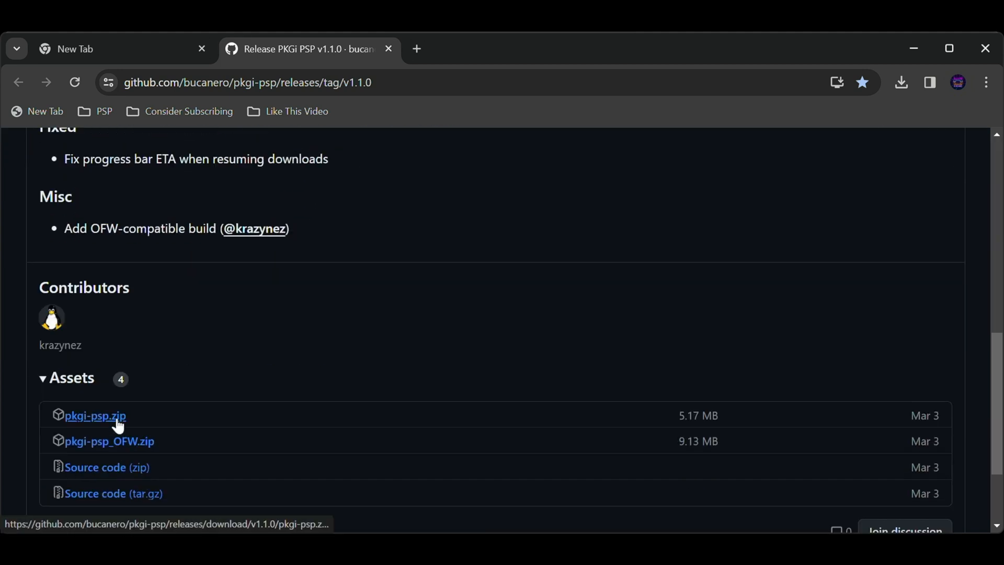
left_click(94, 416)
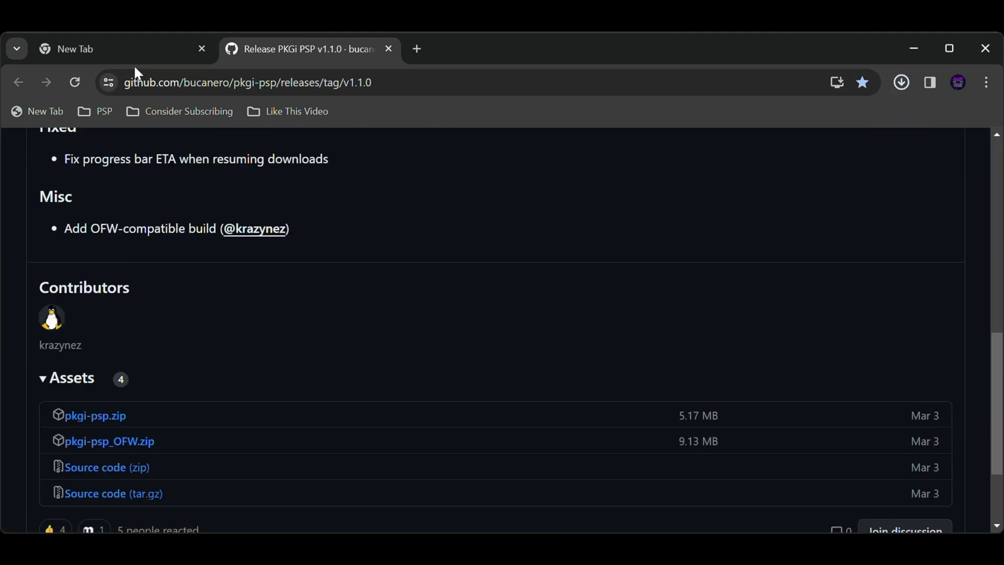
left_click(902, 82)
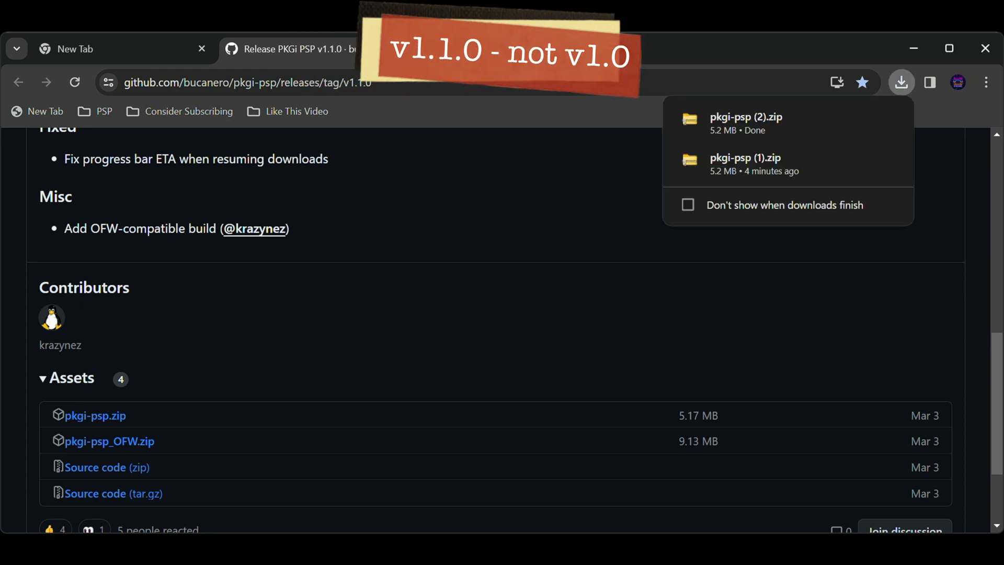
left_click(202, 48)
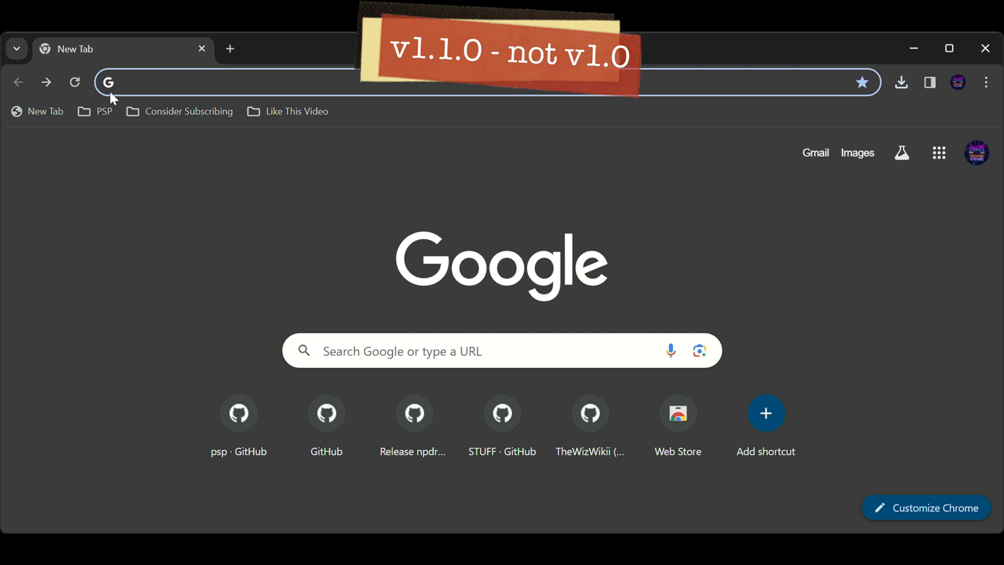
Download tienda.psp.7z from the PSP-STUFF Hombrew GitHub release, then close the release tab.
left_click(95, 111)
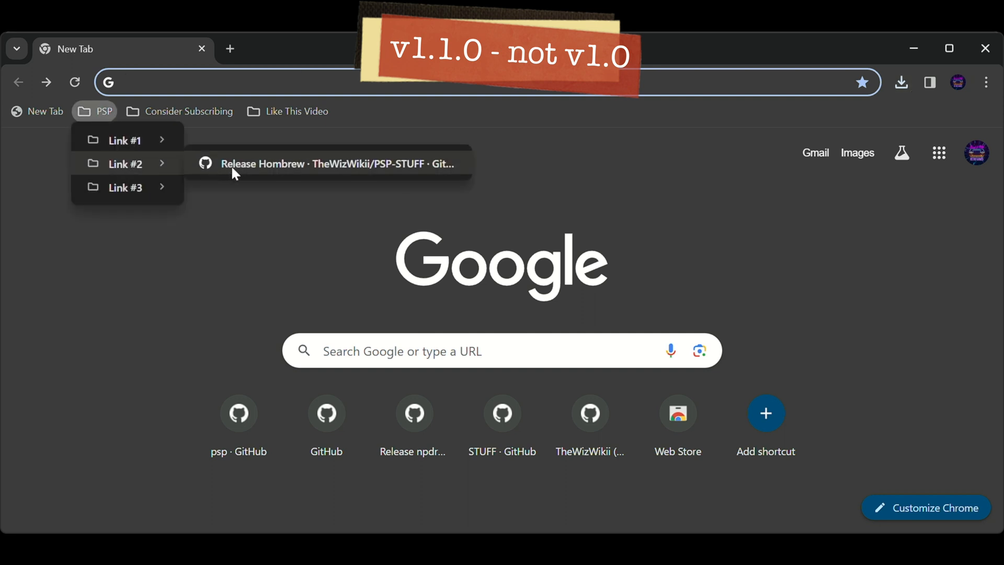
left_click(326, 164)
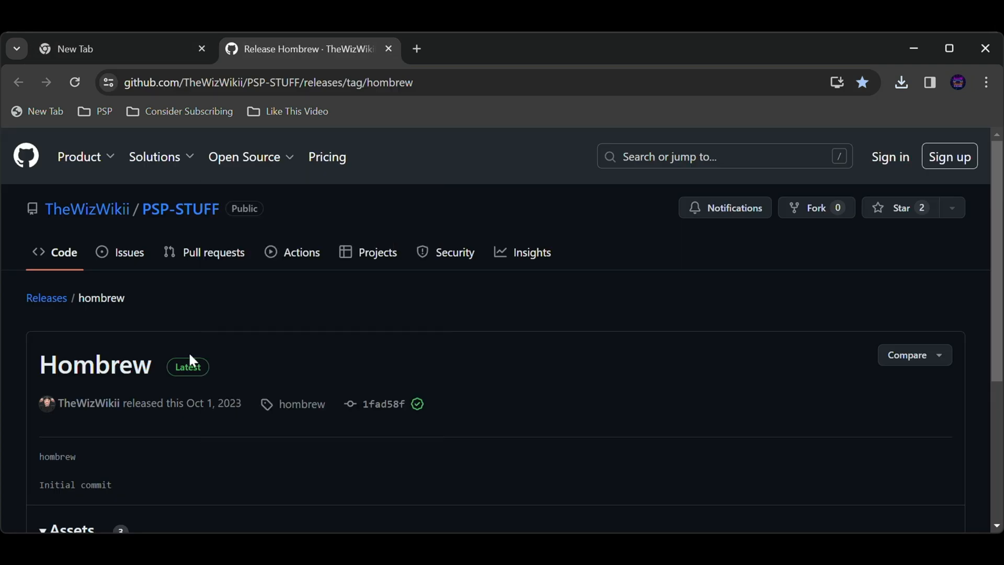
scroll("down", 3)
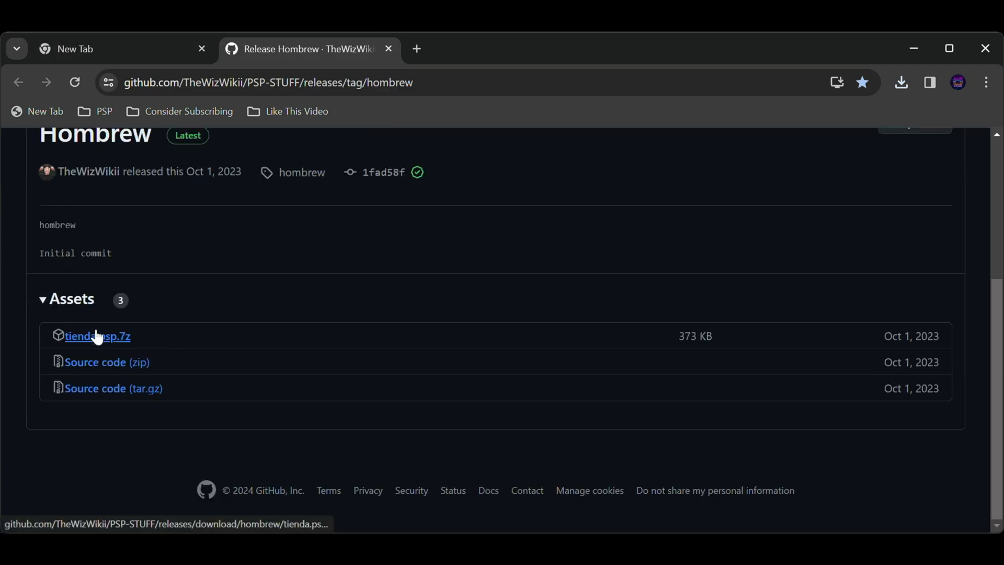
left_click(97, 336)
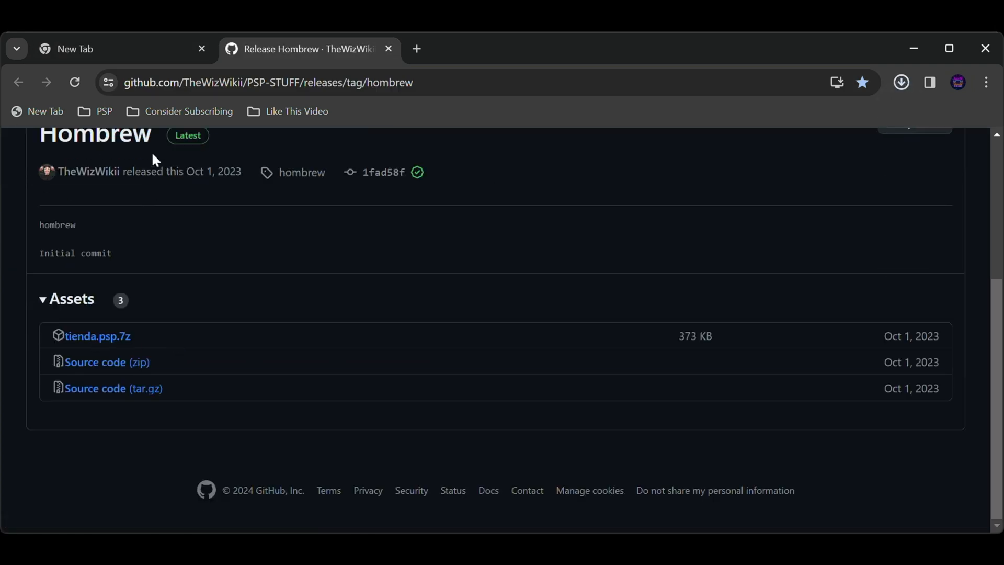
left_click(901, 82)
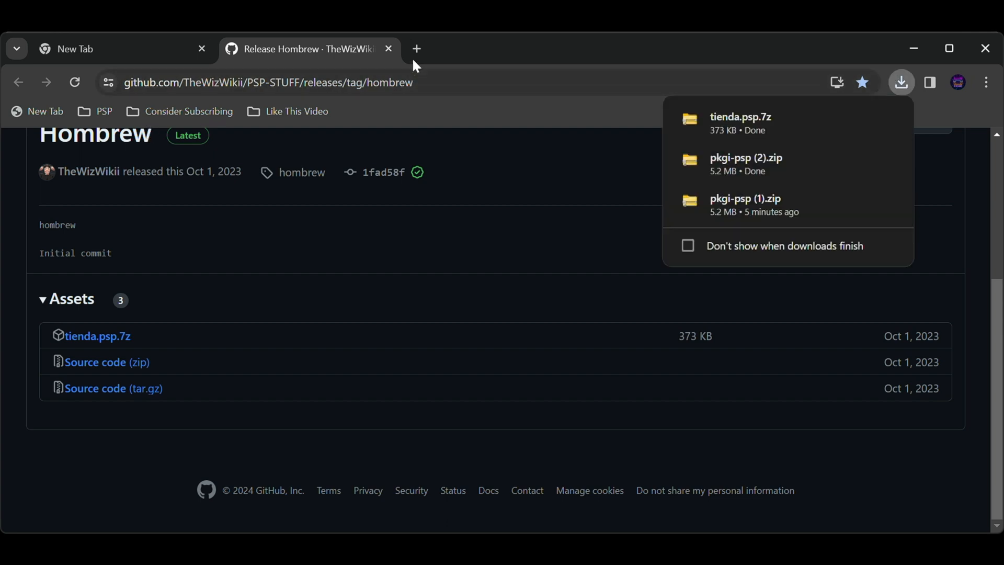
left_click(388, 49)
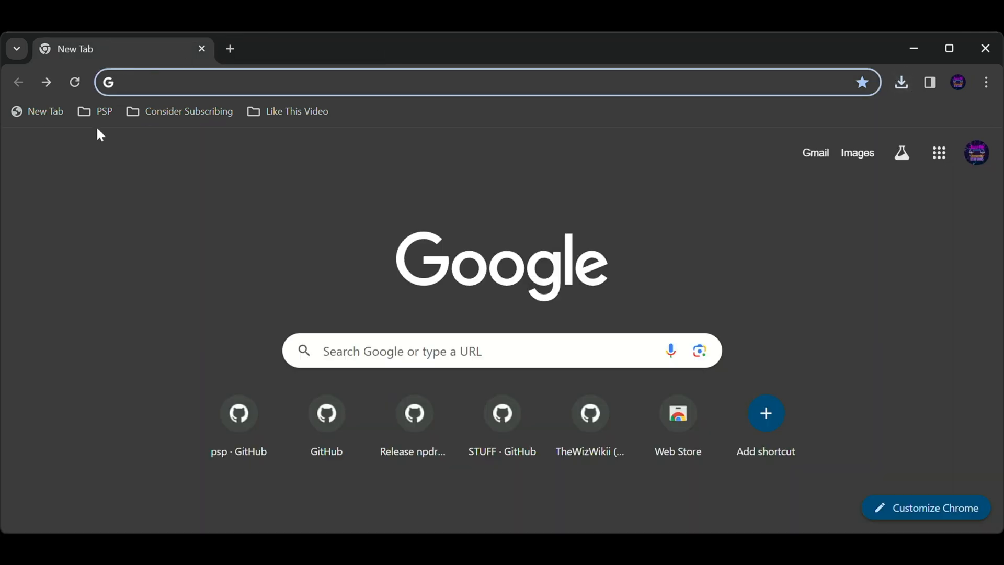
Open the npdrm_free_mod v7.3 release from the PSP bookmarks in a new tab.
left_click(95, 111)
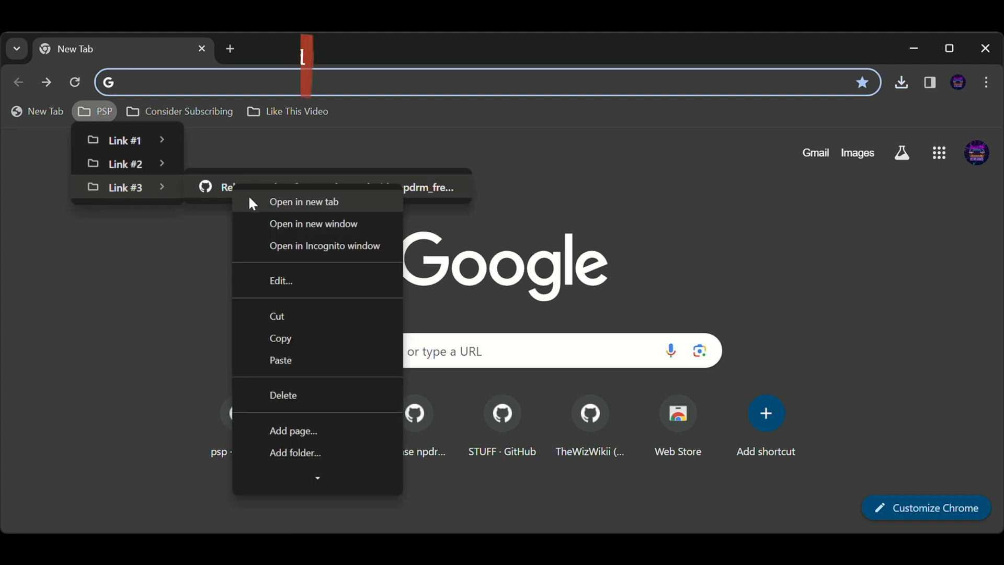
left_click(303, 202)
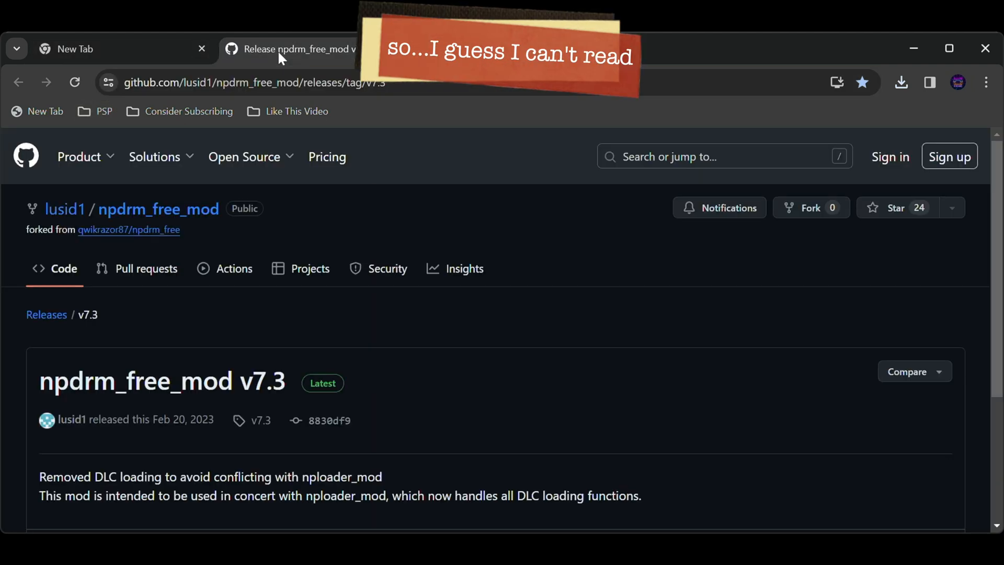
scroll("down", 3)
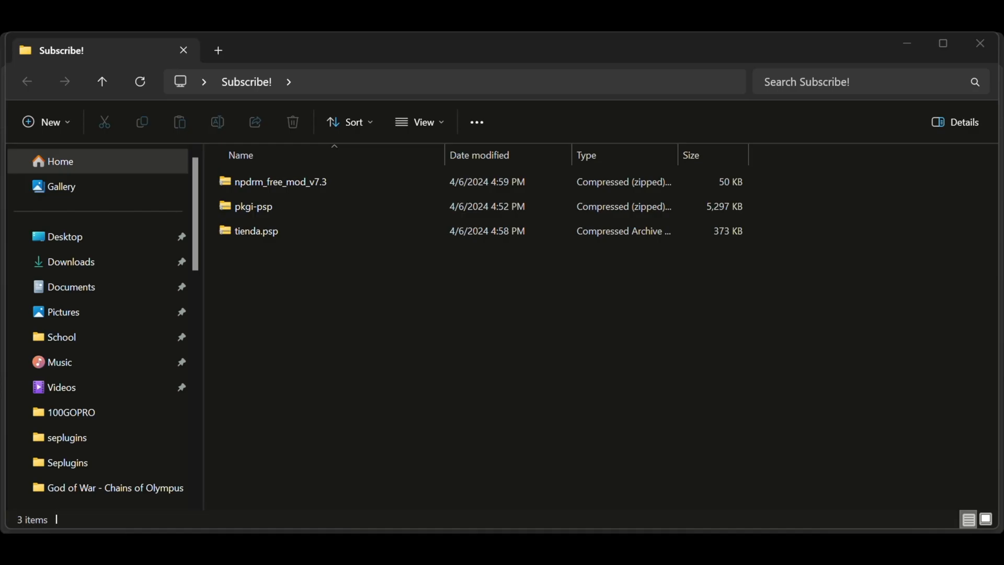
mouse_move(265, 276)
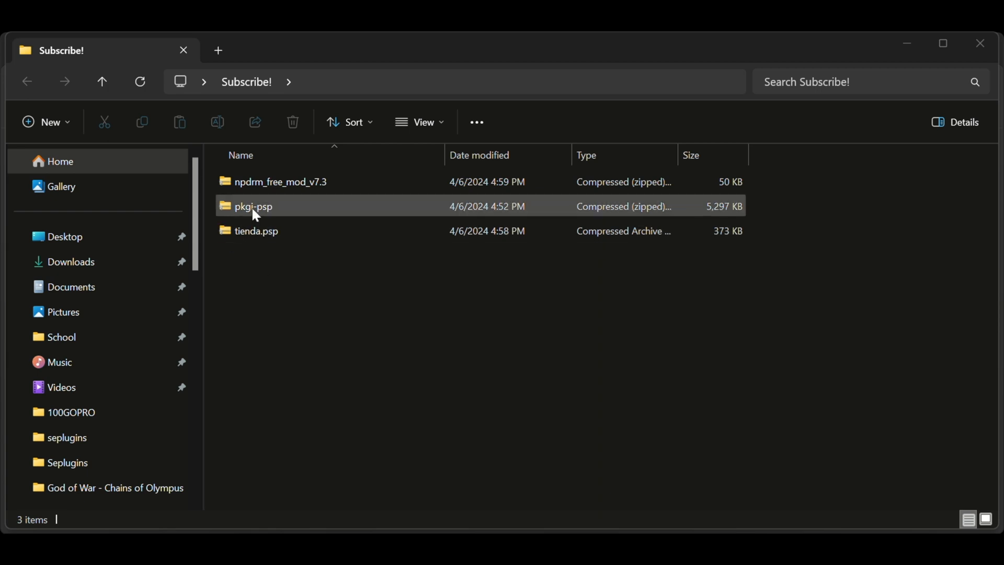
Delete the tienda.psp and pkgi-psp archives, keeping their extracted folders.
right_click(254, 206)
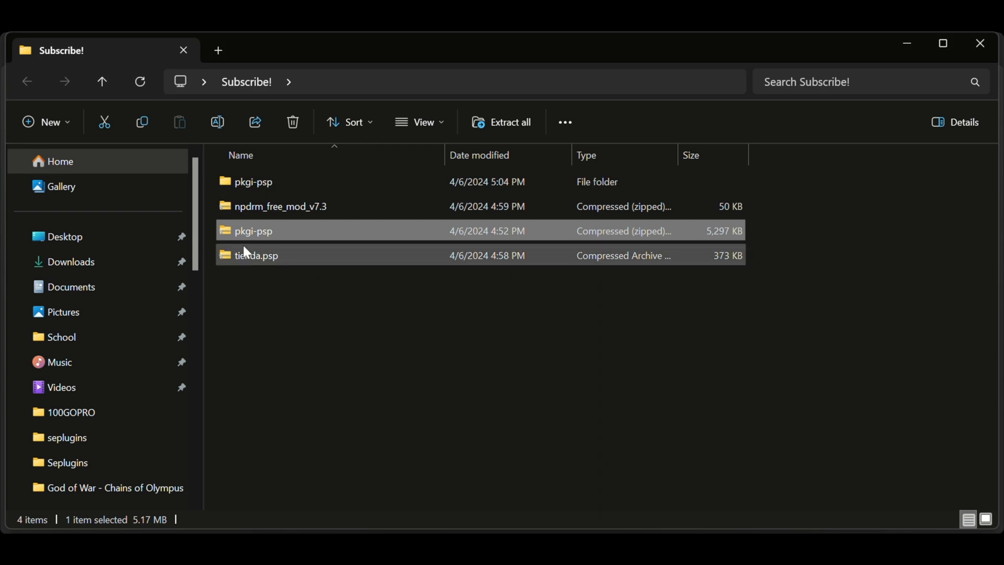
mouse_move(257, 262)
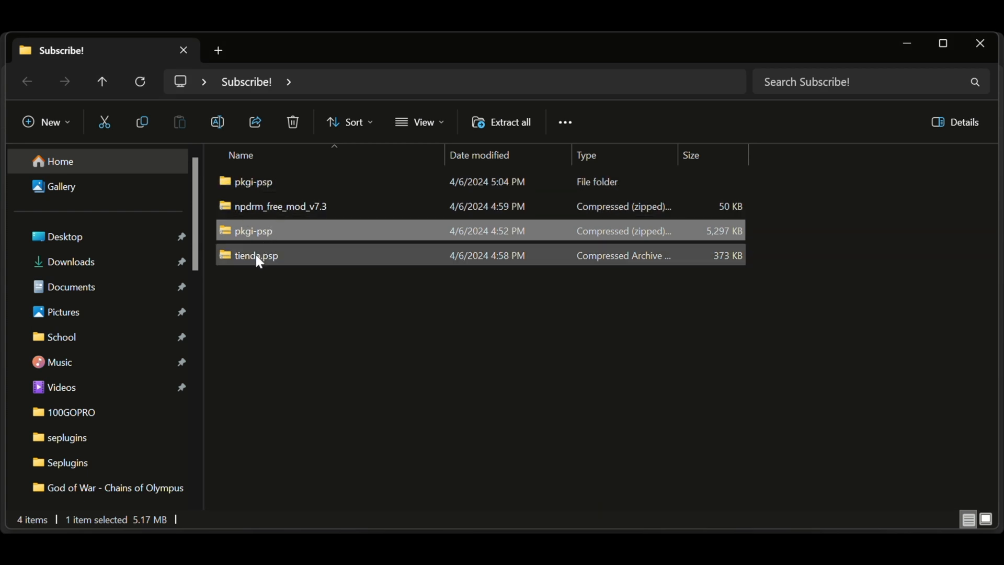
right_click(256, 256)
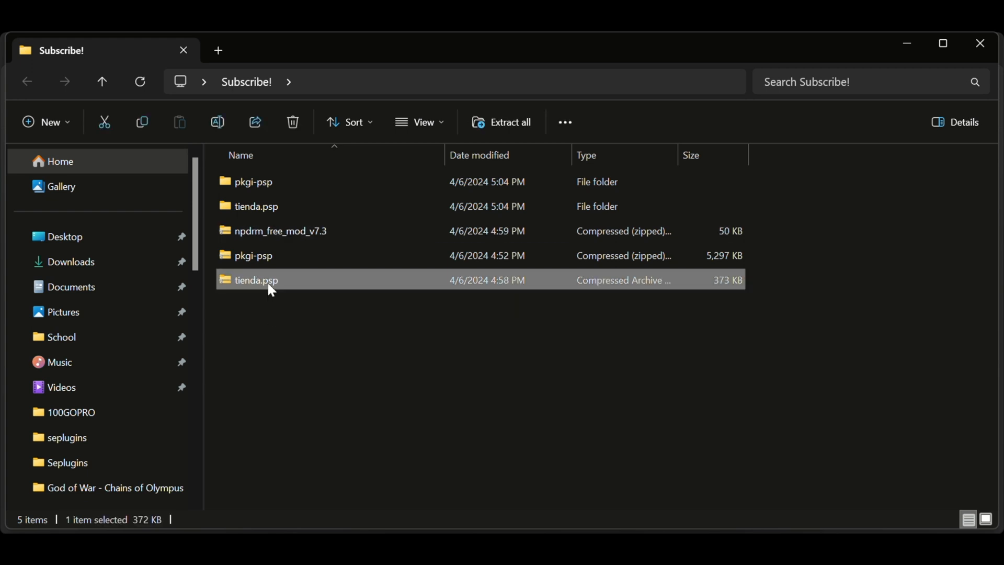
key("Delete")
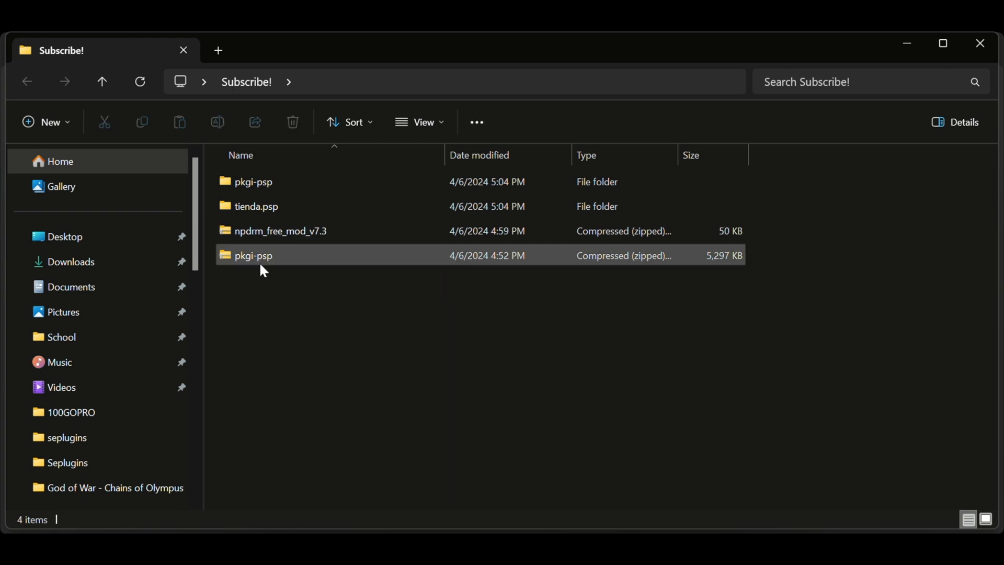
left_click(253, 255)
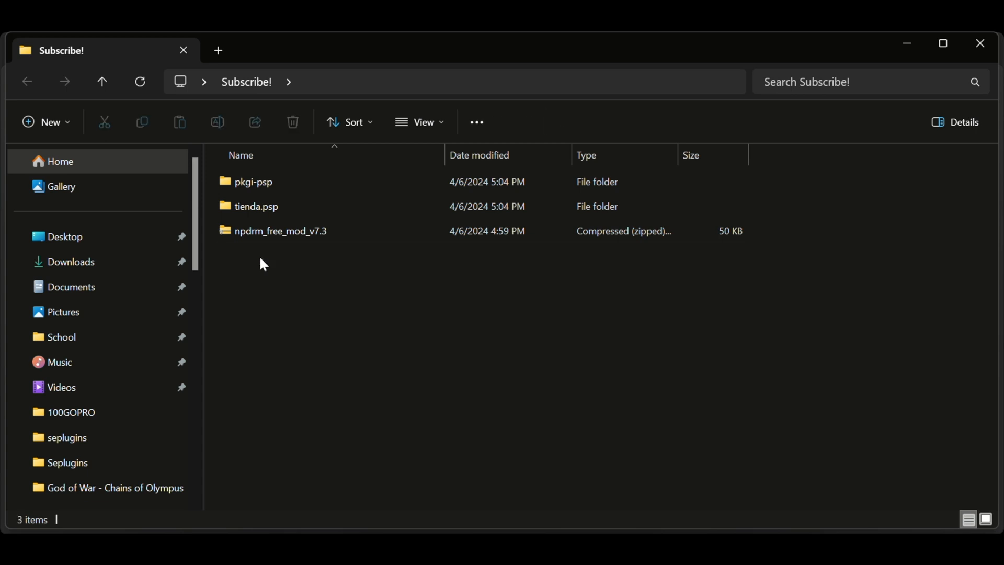
Copy the five text files from tienda psp into pkgi-psp's PKGI folder.
double_click(256, 206)
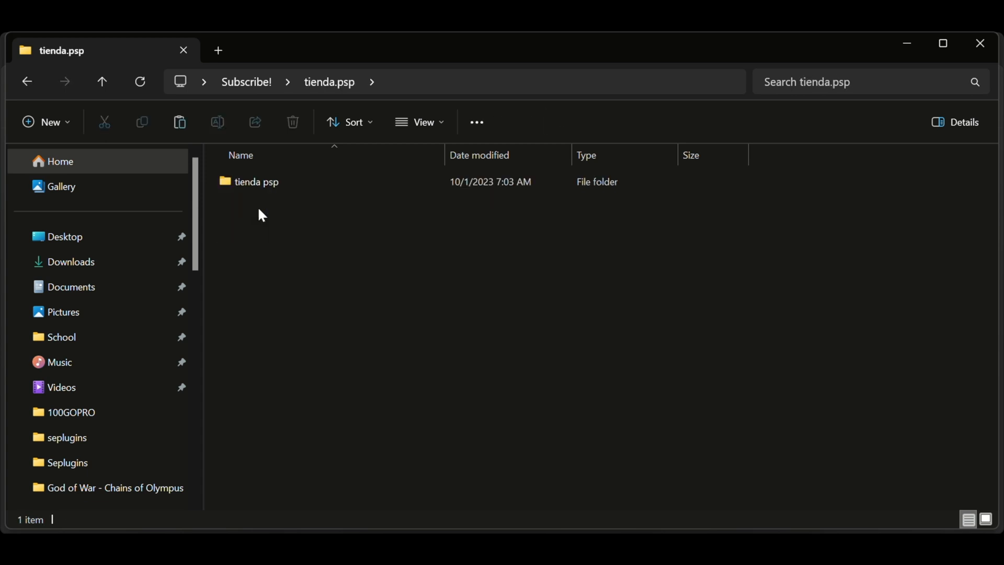
double_click(257, 182)
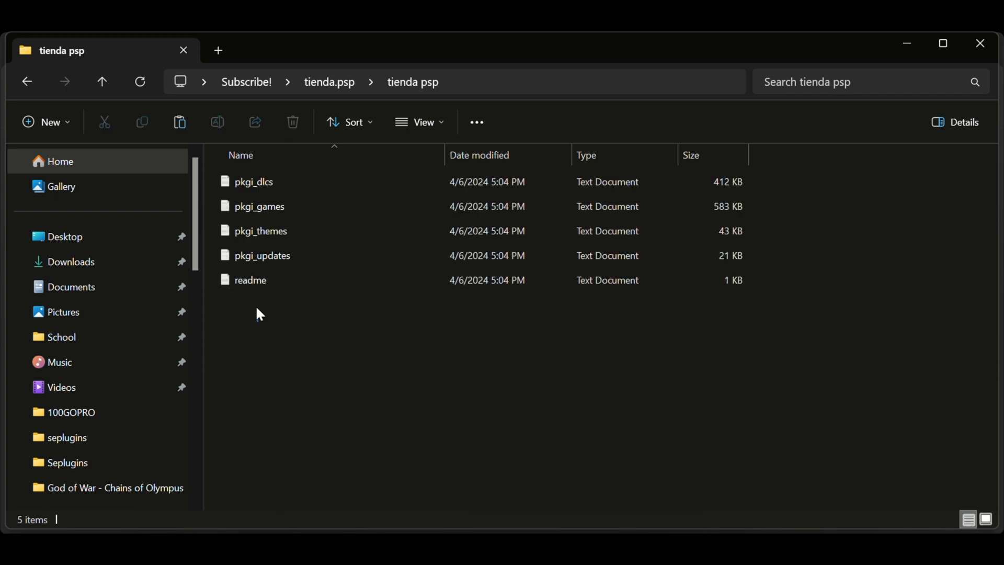
key("ctrl+a")
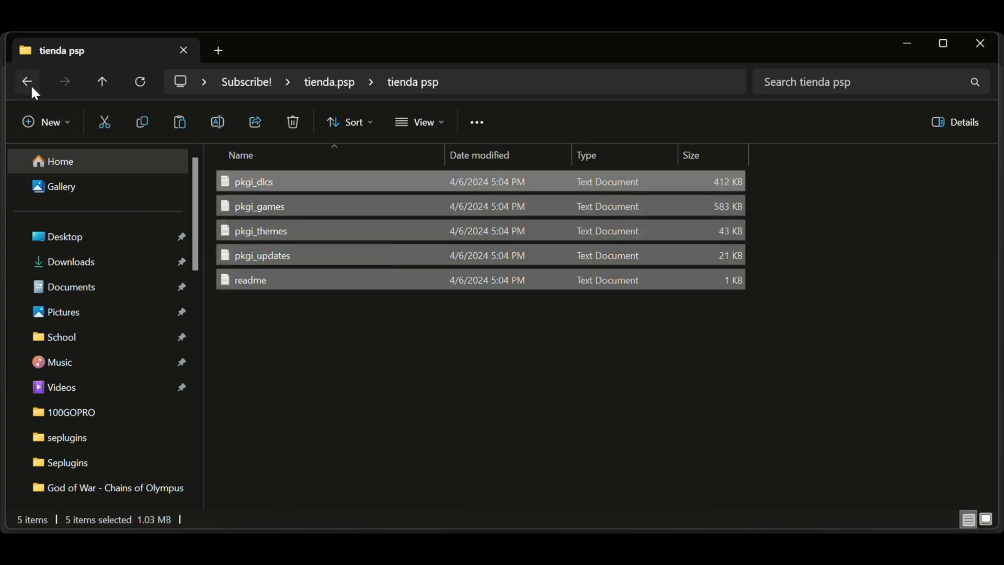
left_click(27, 81)
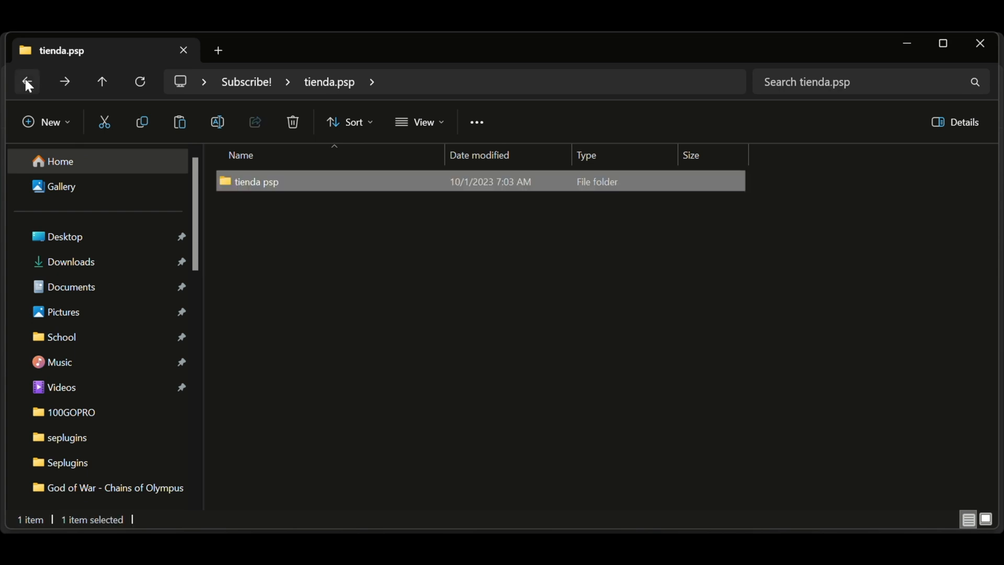
left_click(27, 82)
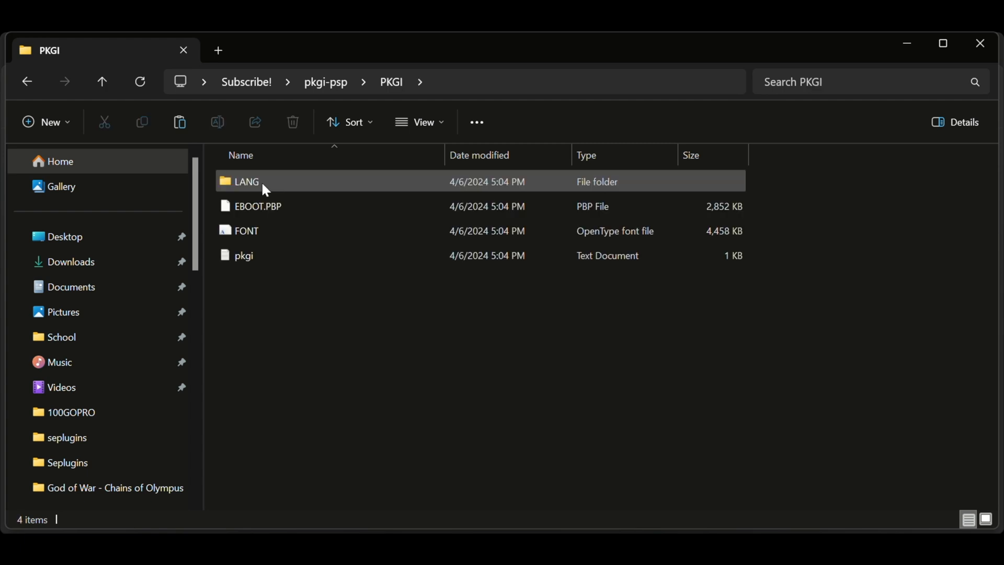
left_click(288, 333)
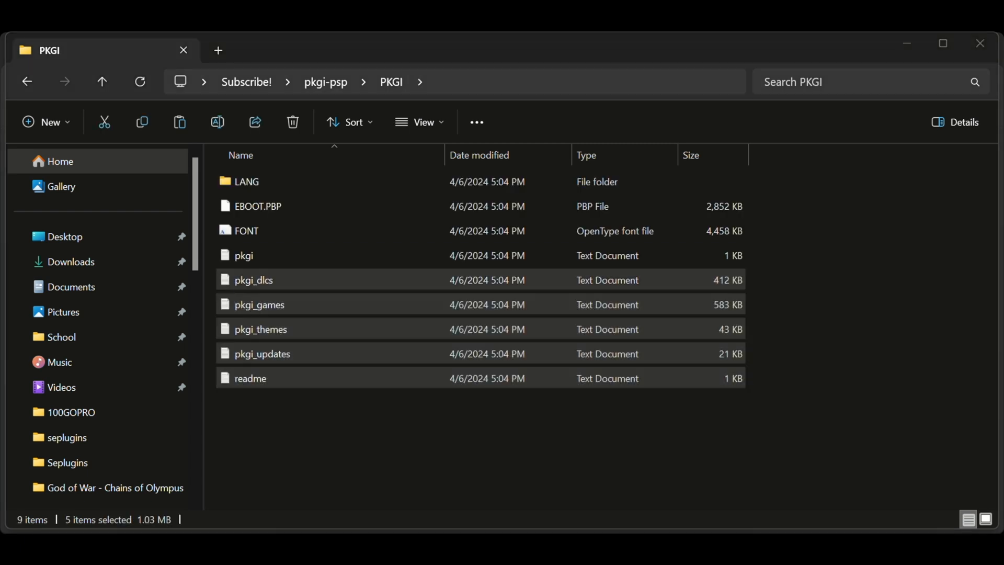
left_click(327, 446)
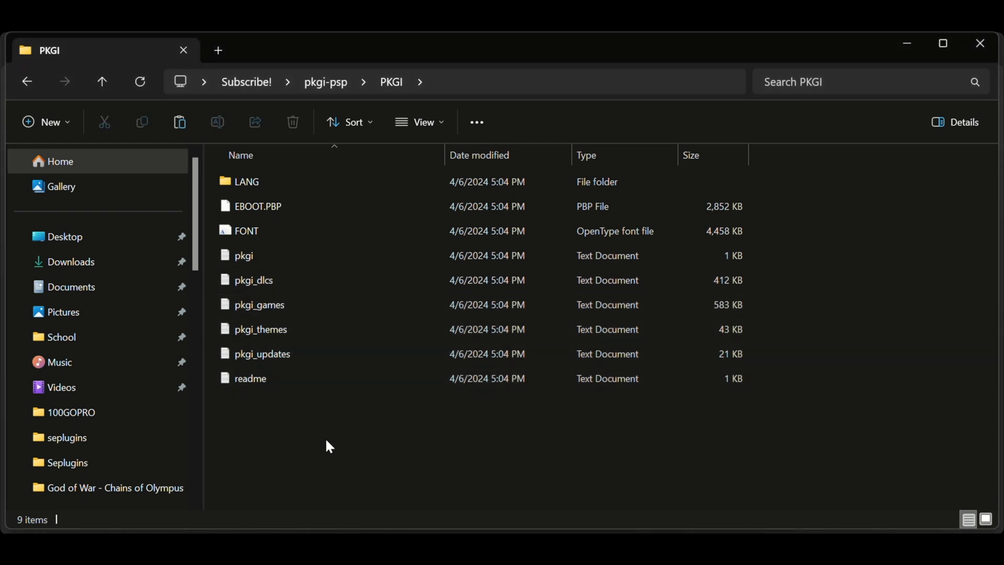
left_click(26, 82)
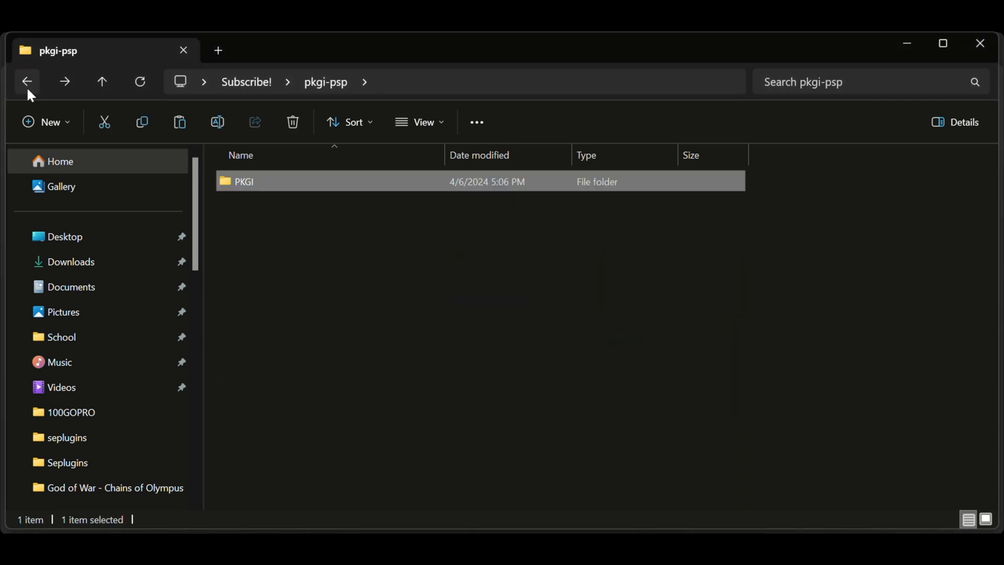
mouse_move(242, 290)
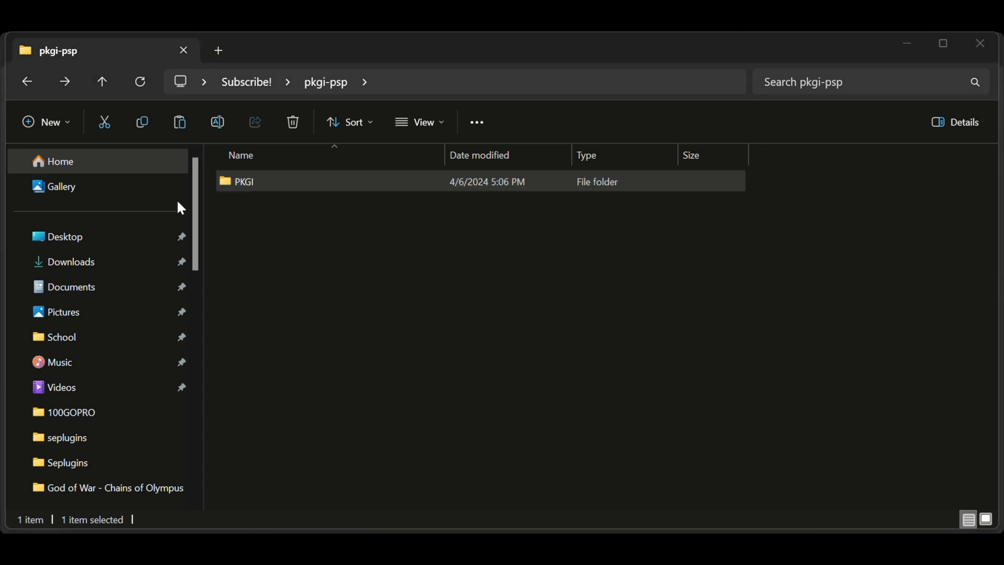
Paste PKGI into USB Drive (F:) PSP/GAME, copying pkgi_dlcs, pkgi_games and readme without properties.
left_click(82, 257)
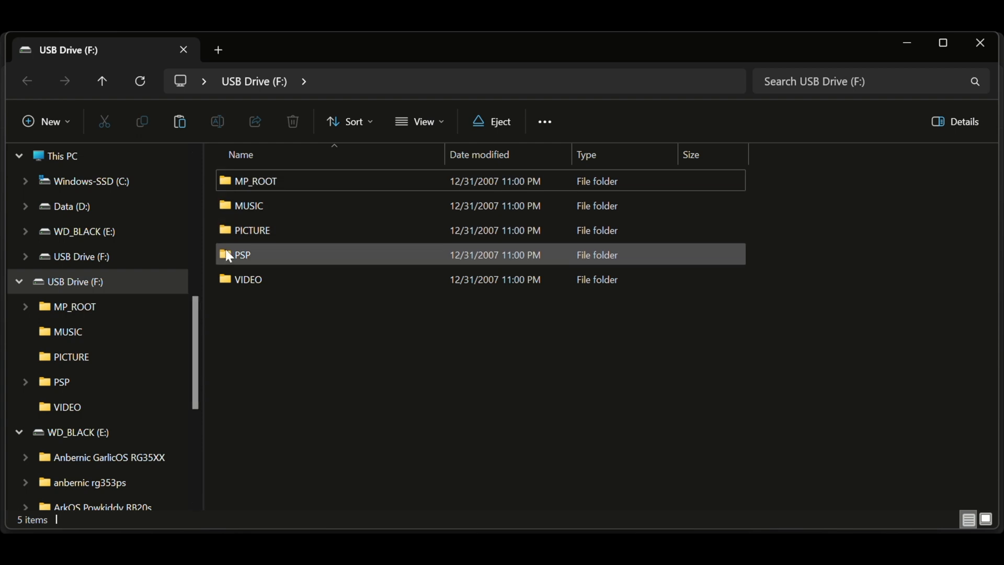
double_click(242, 254)
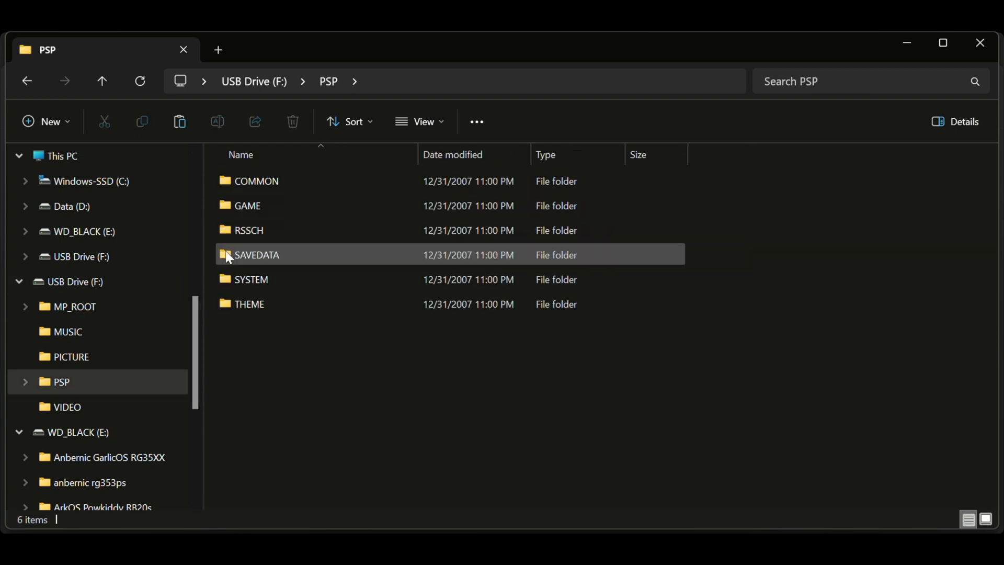
double_click(247, 205)
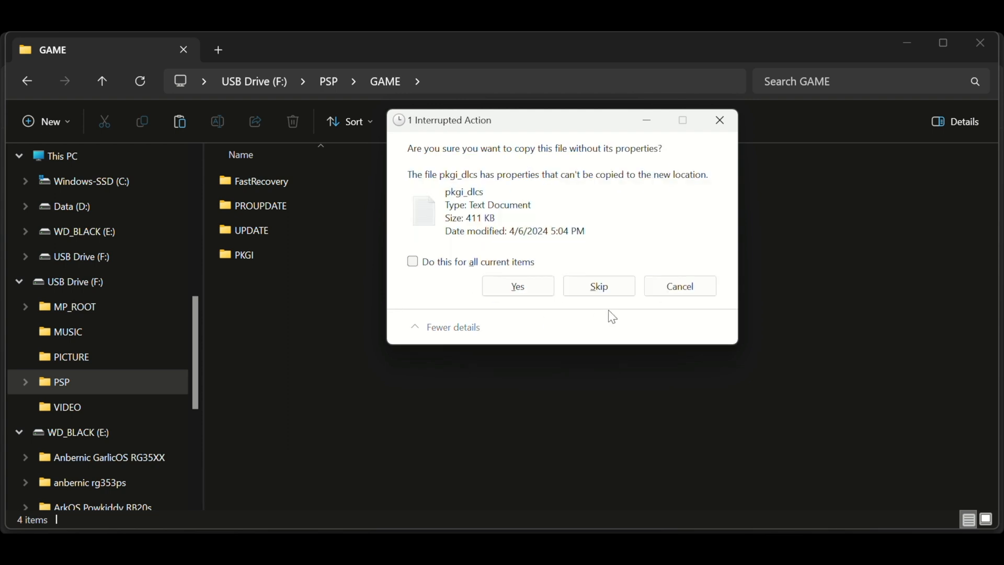
mouse_move(517, 286)
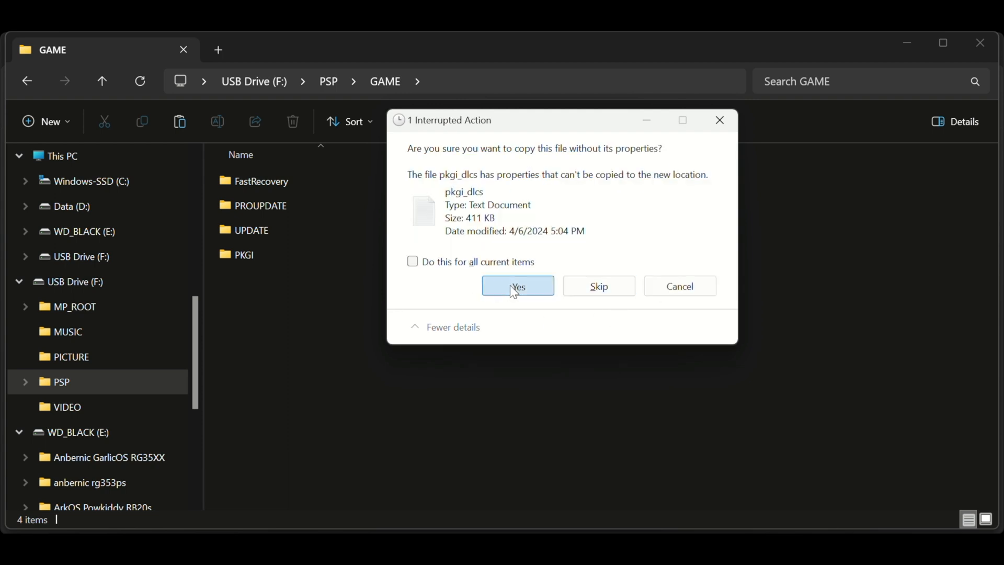
left_click(517, 285)
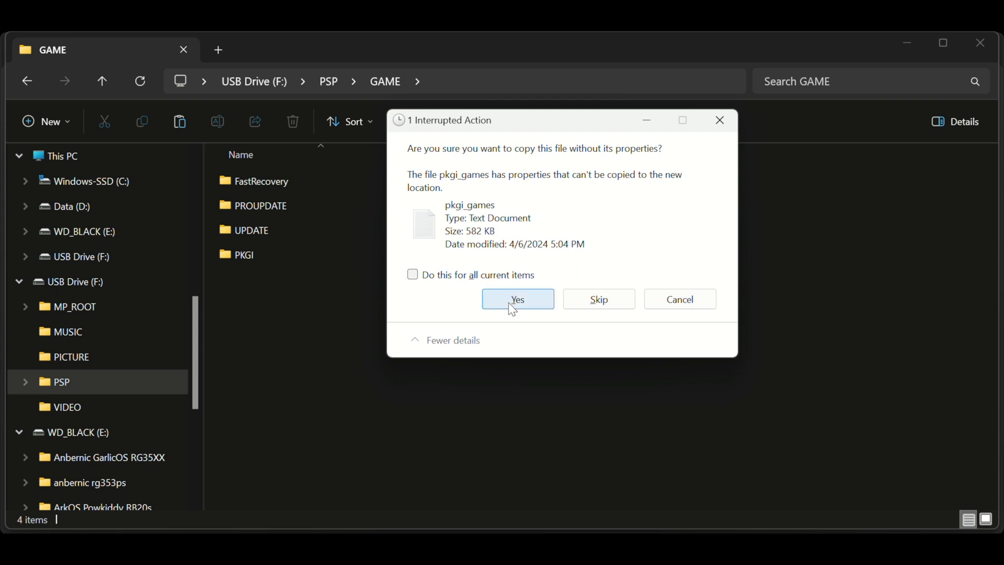
left_click(517, 299)
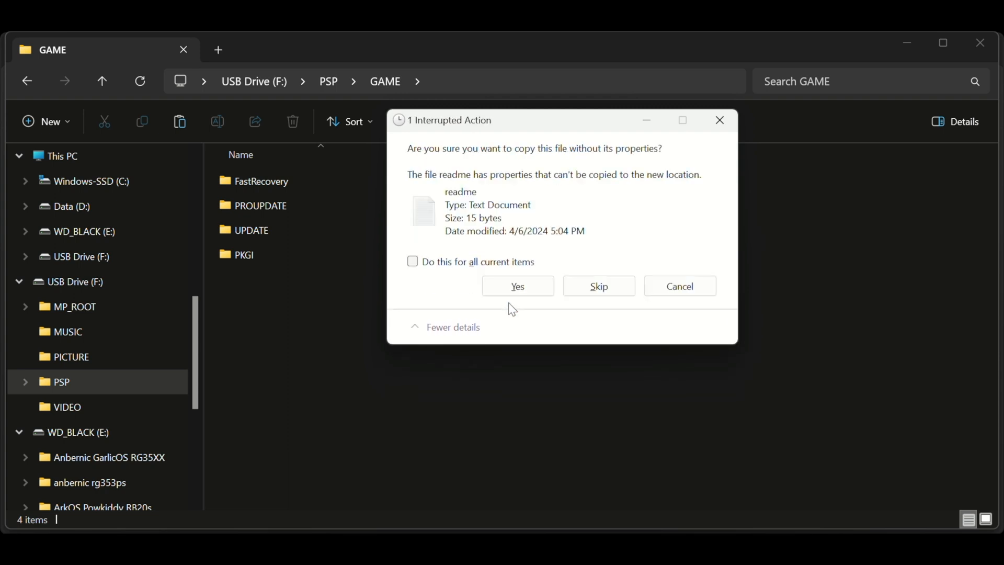
left_click(517, 286)
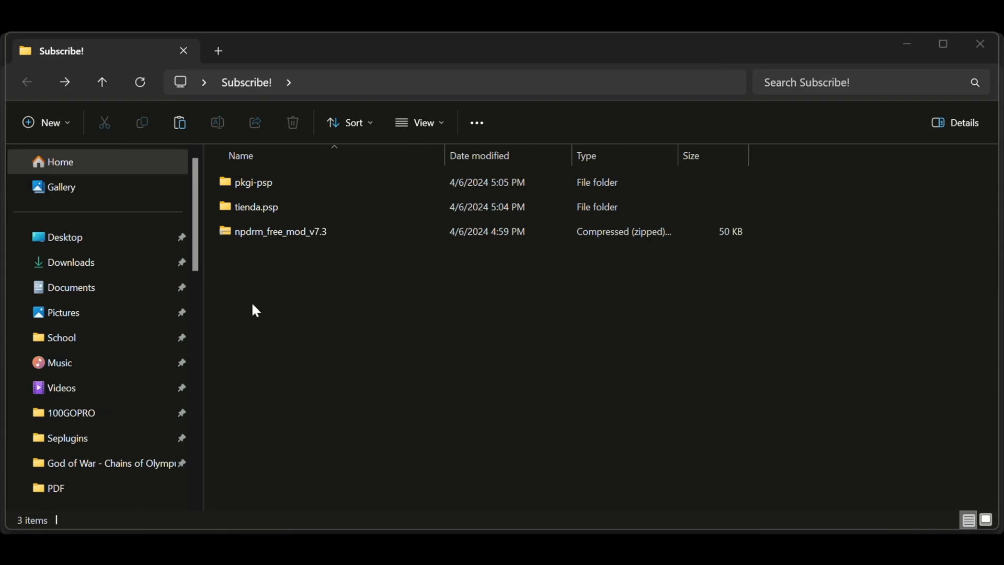
Extract the npdrm_free_mod_v7.3 archive and select the npdrm_free_mod.prx file inside it.
left_click(279, 231)
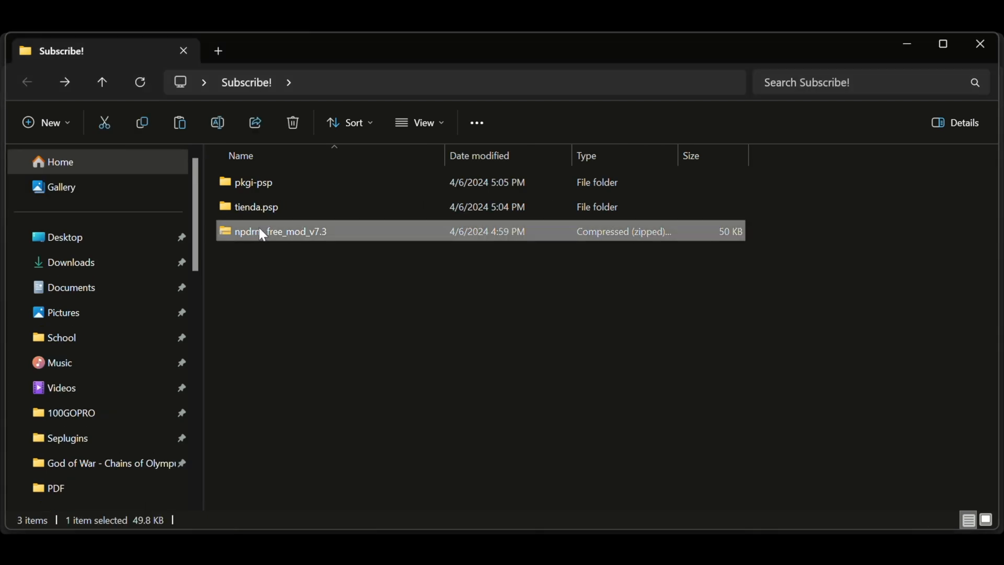
right_click(277, 232)
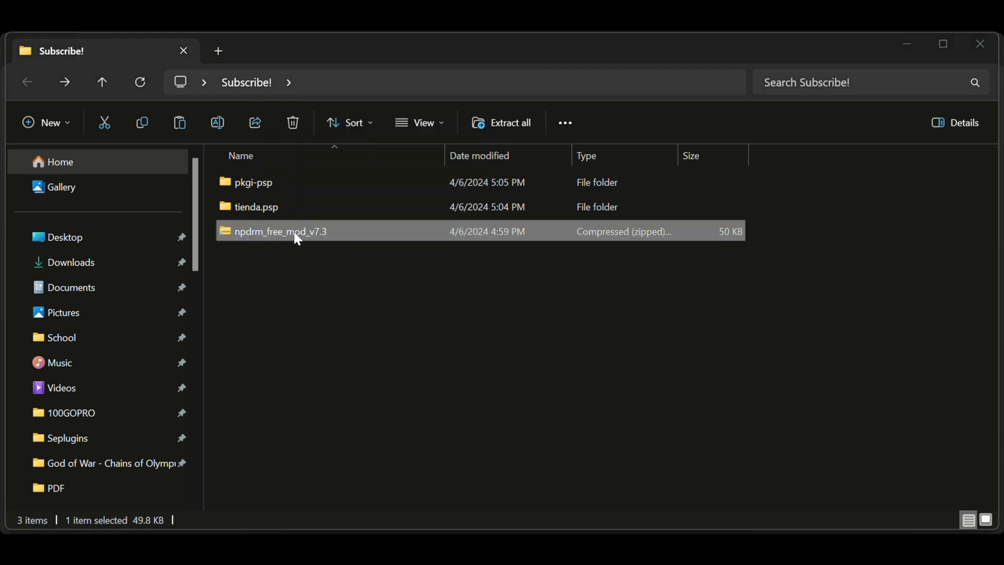
left_click(272, 306)
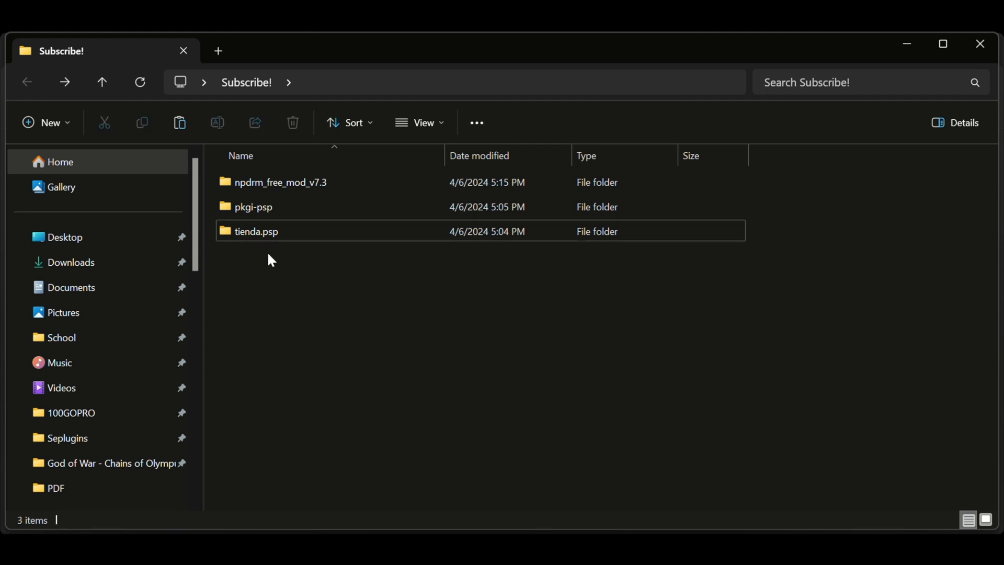
double_click(279, 182)
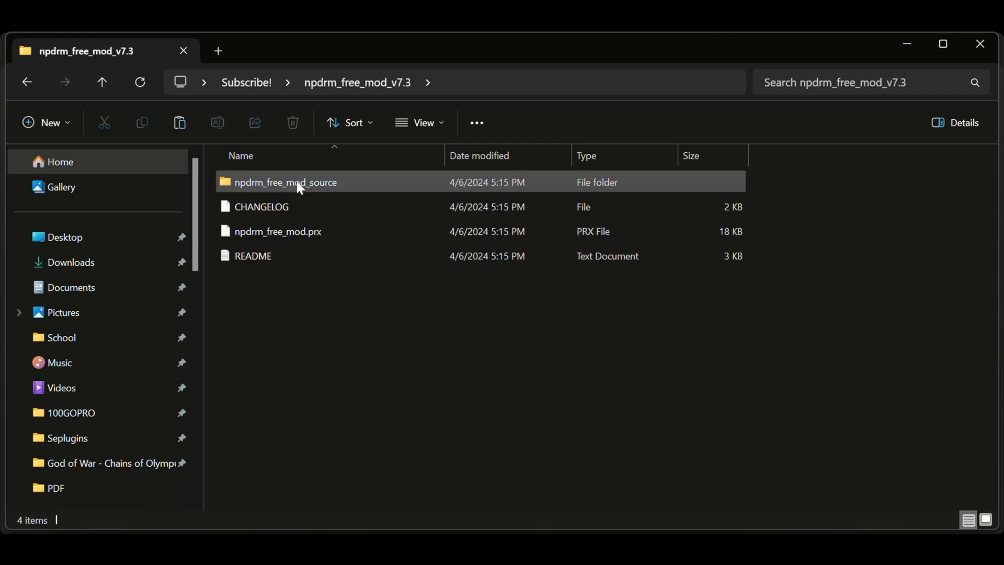
left_click(277, 231)
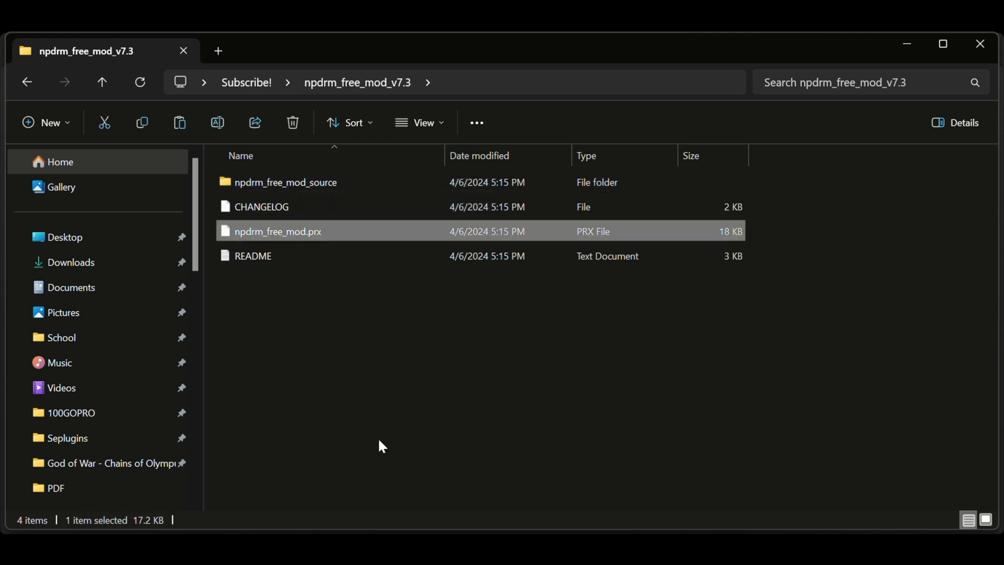
mouse_move(179, 122)
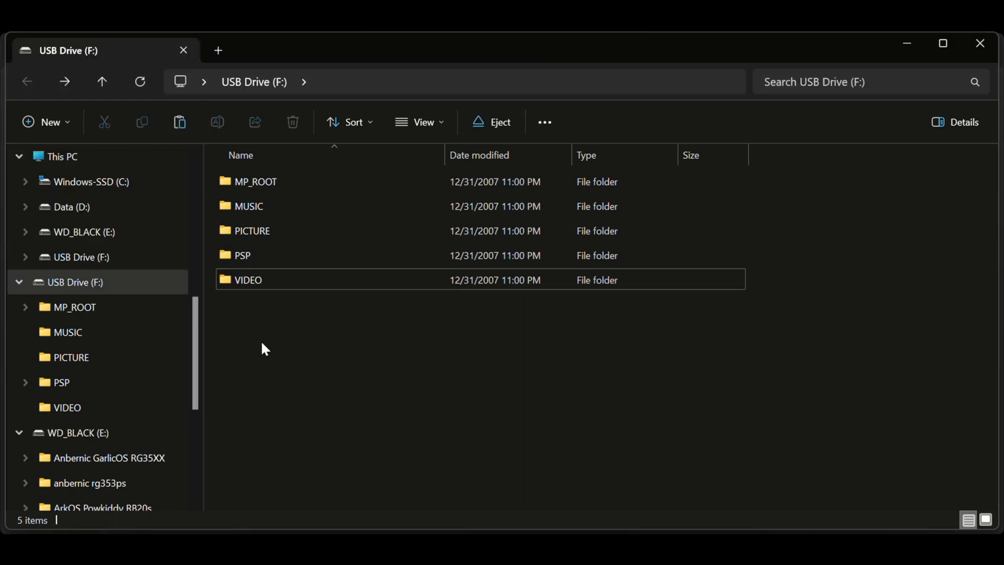
Make a SEplugins folder on the USB drive and paste npdrm_free_mod.prx into it.
right_click(265, 348)
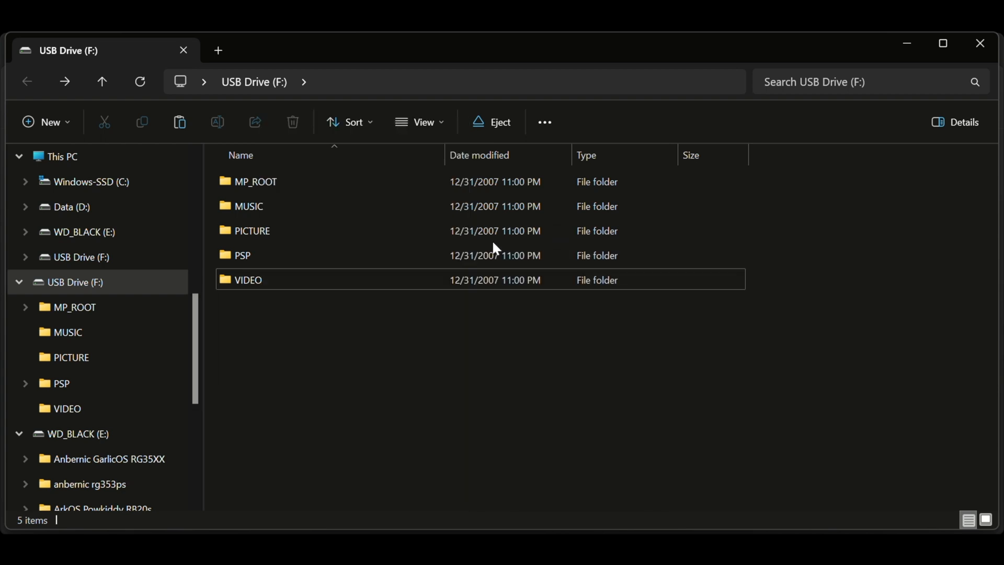
type("SEplugins")
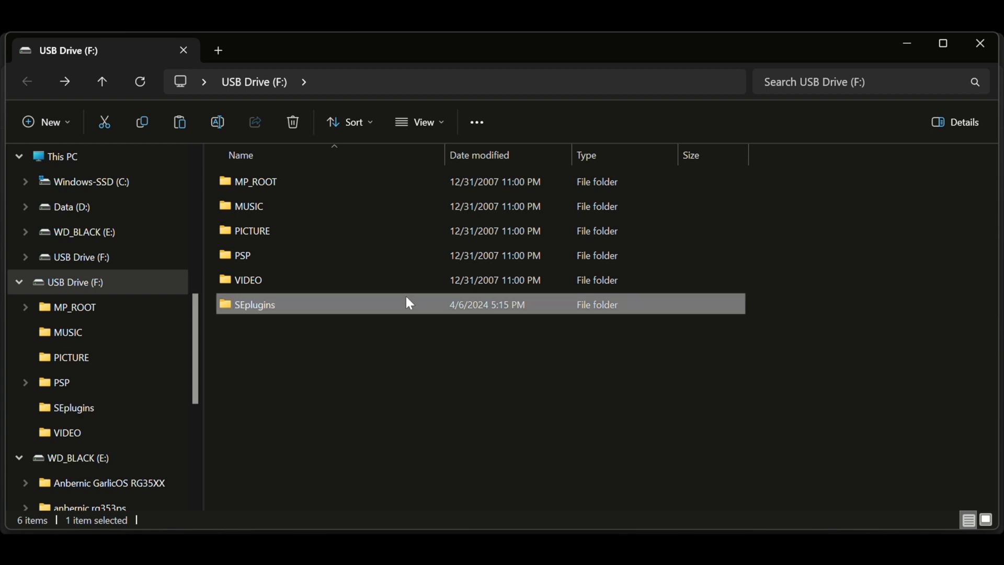
double_click(254, 305)
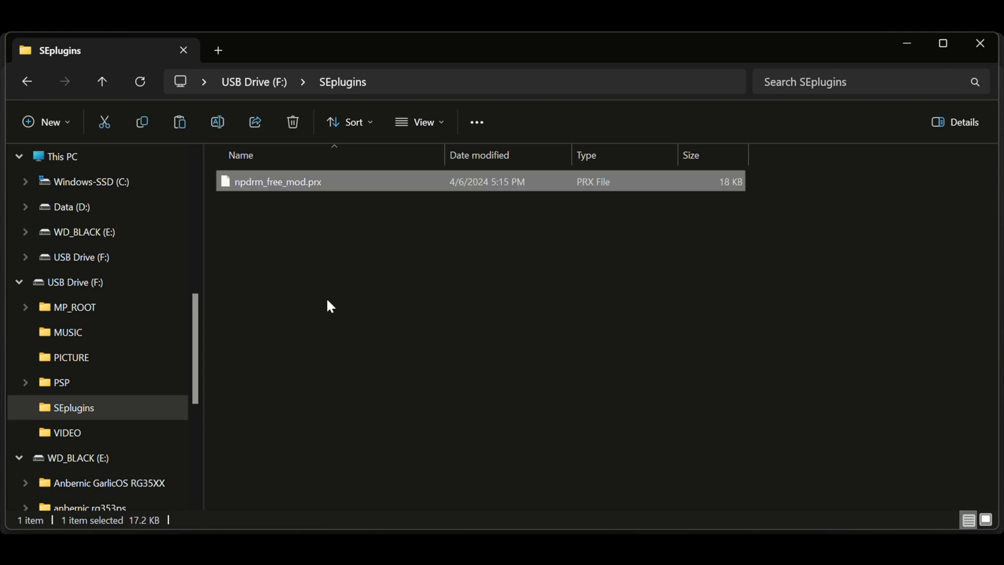
right_click(326, 305)
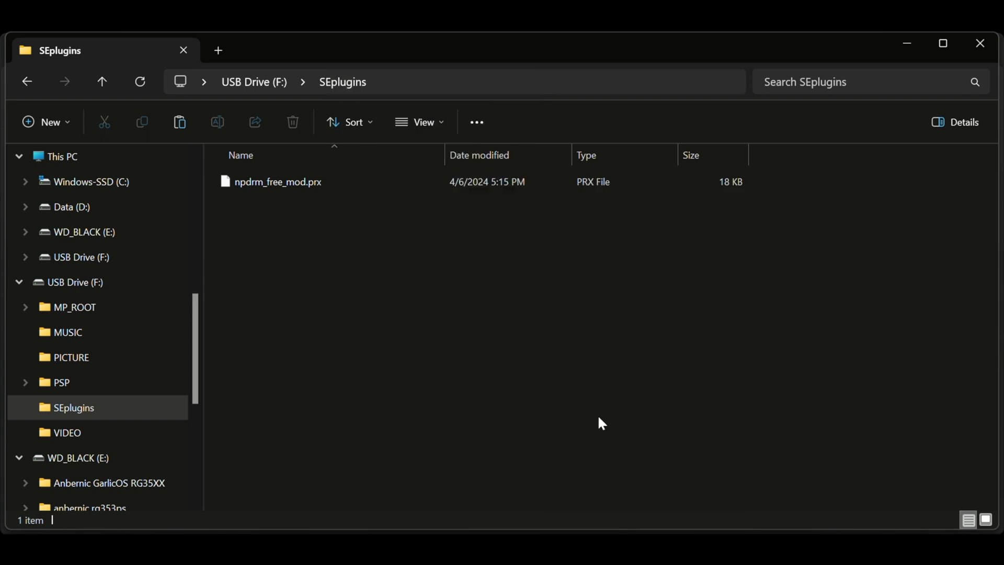
Create three new text documents in SEplugins named VSH, GAME and pops.
left_click(45, 122)
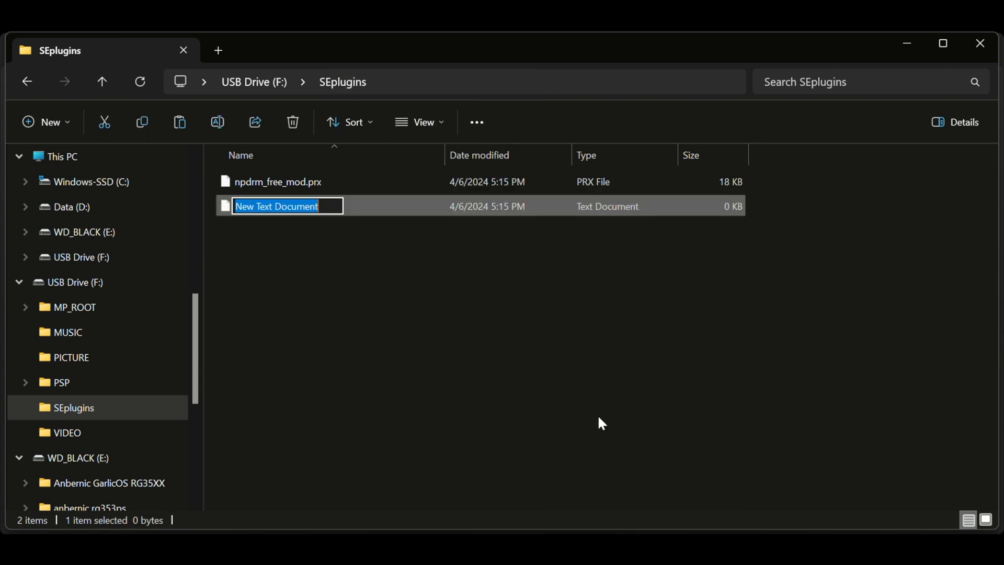
type("VSH")
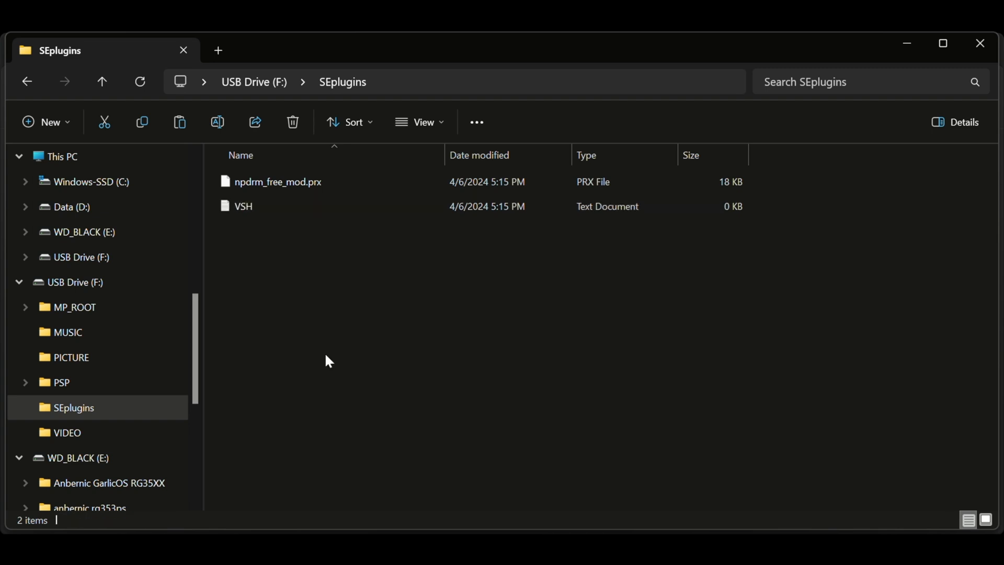
right_click(329, 360)
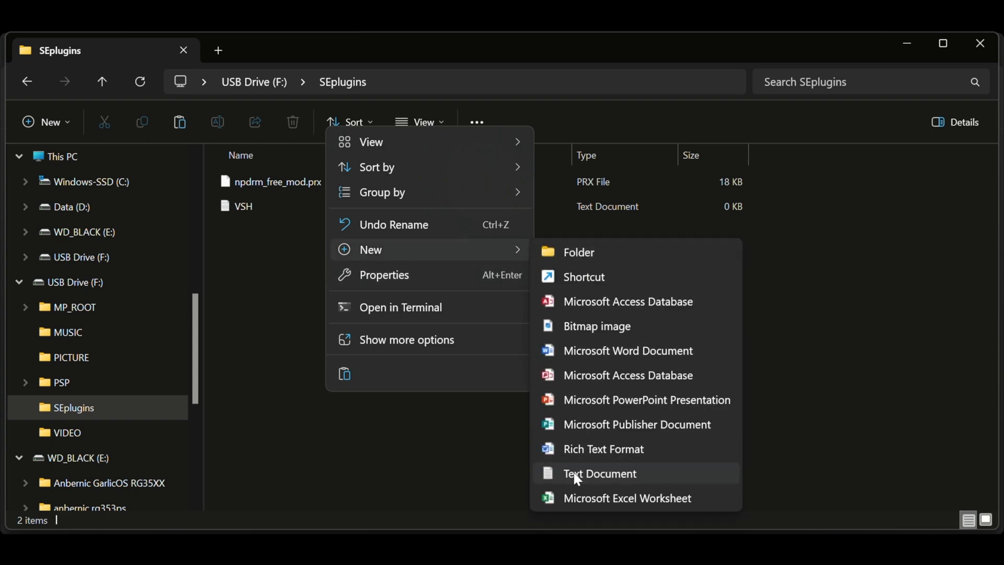
left_click(599, 474)
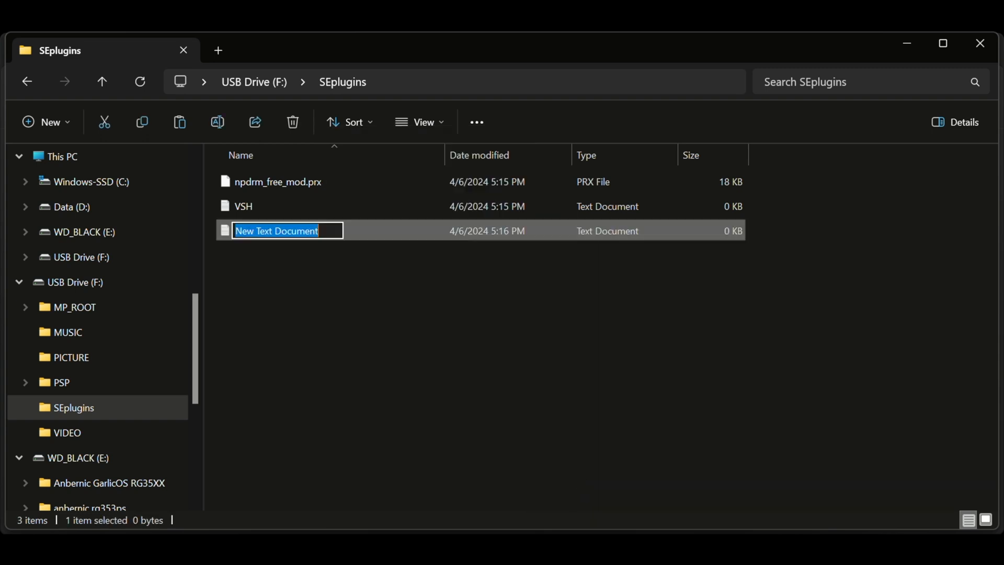
type("GAME")
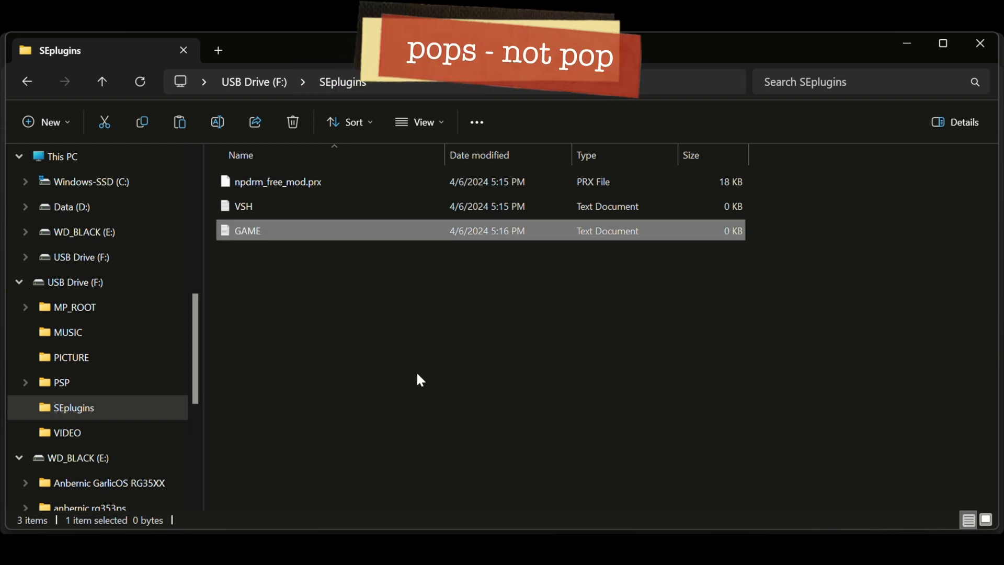
right_click(419, 379)
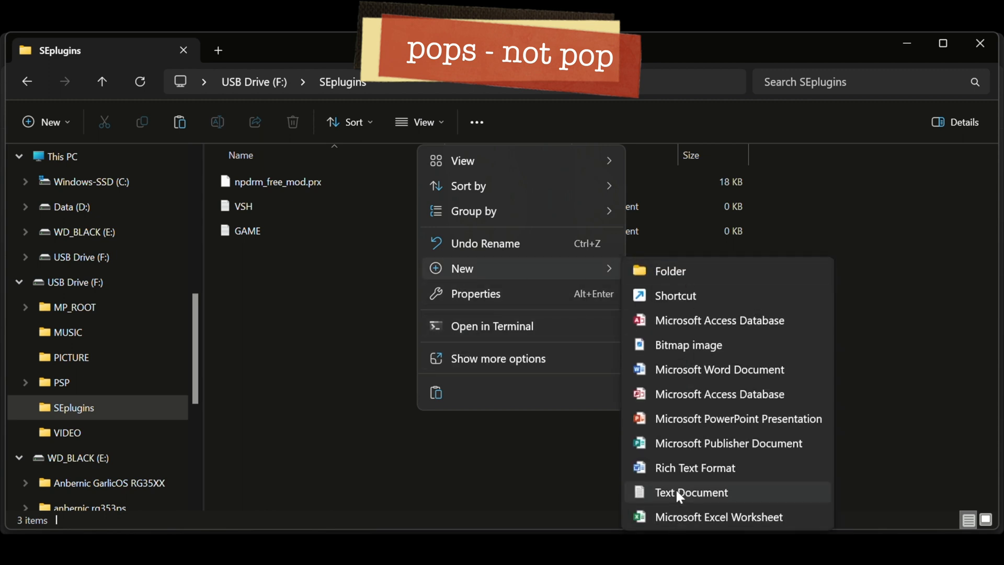
left_click(690, 492)
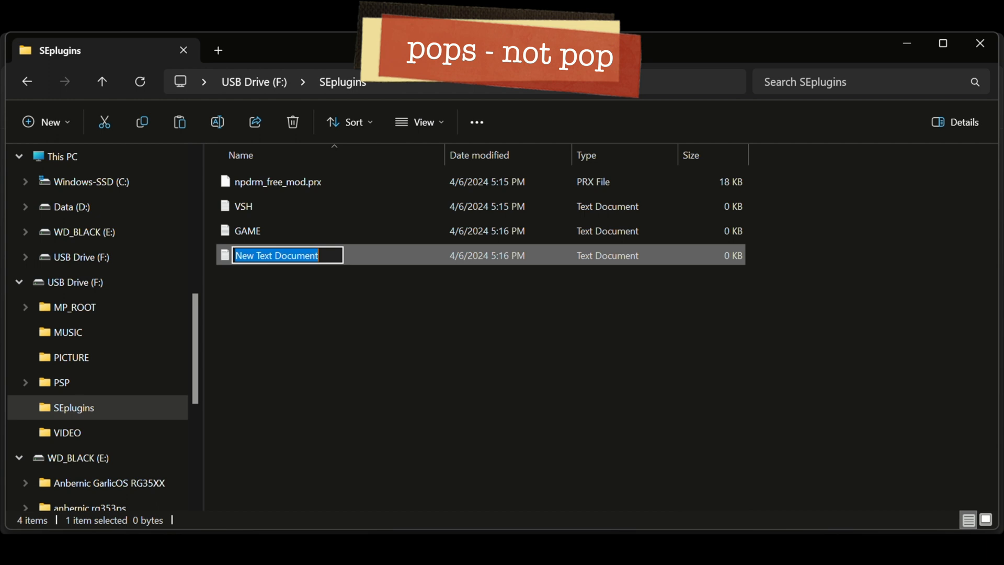
type("psps")
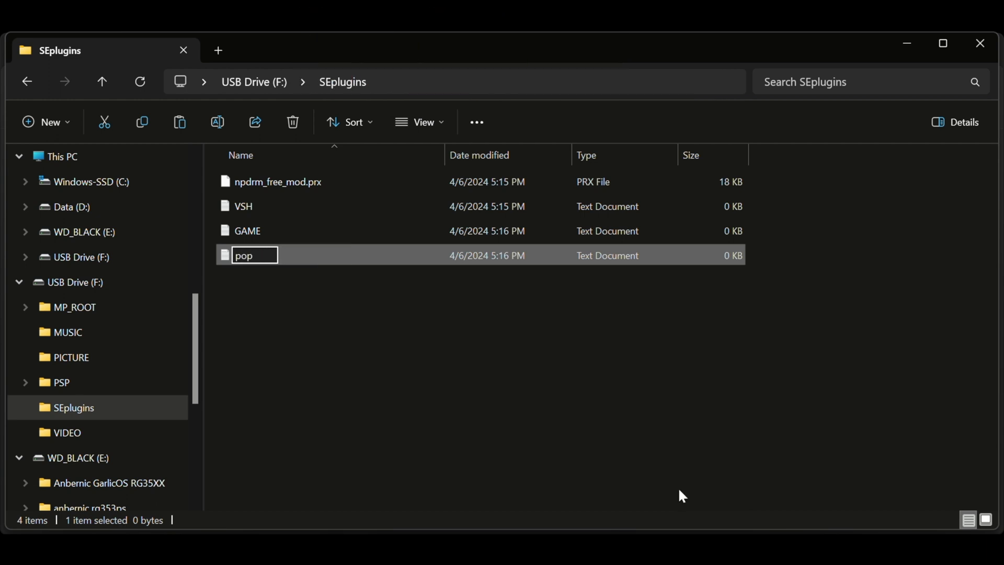
type("s")
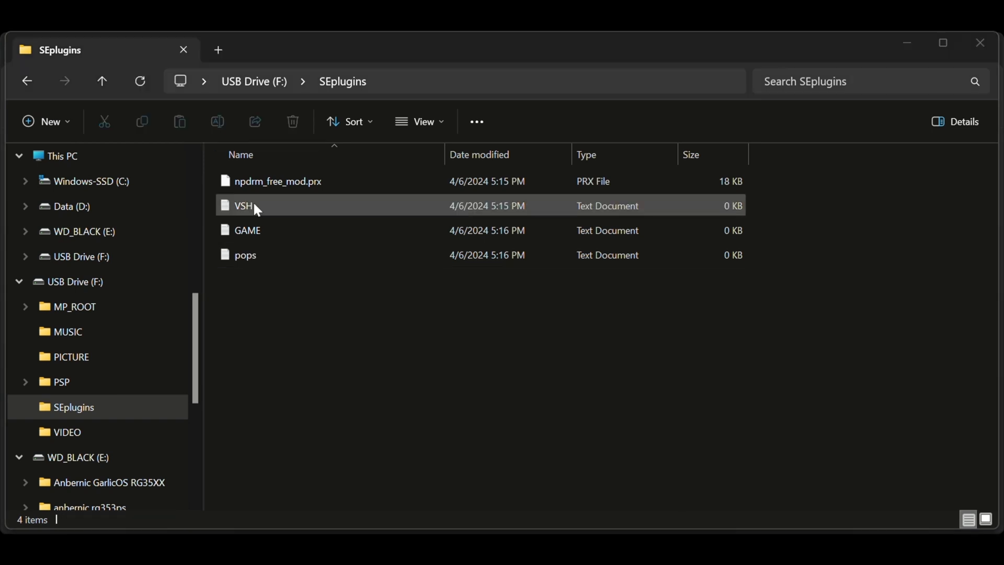
Type 'ms0:/seplugins/npdrm_free_mod.prx 0' into VSH and save it, then into GAME.
double_click(244, 206)
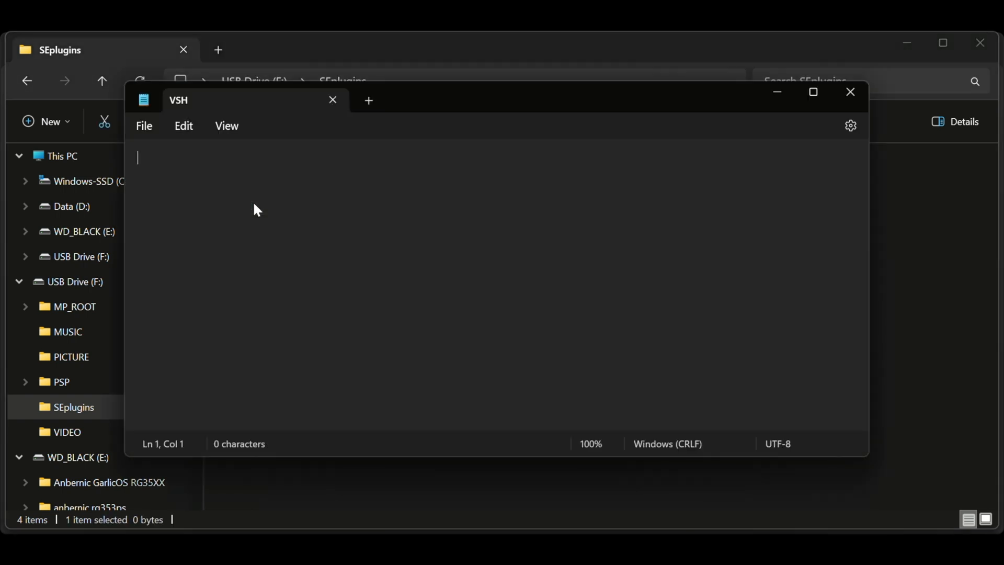
type("ms0:/seplugins/npdrm_free_mod.prx 0")
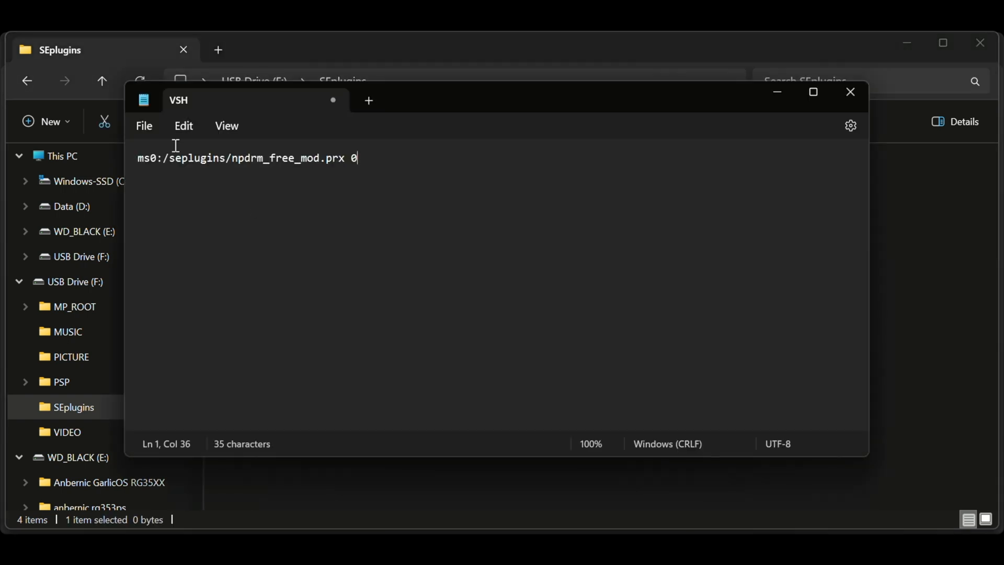
left_click(144, 125)
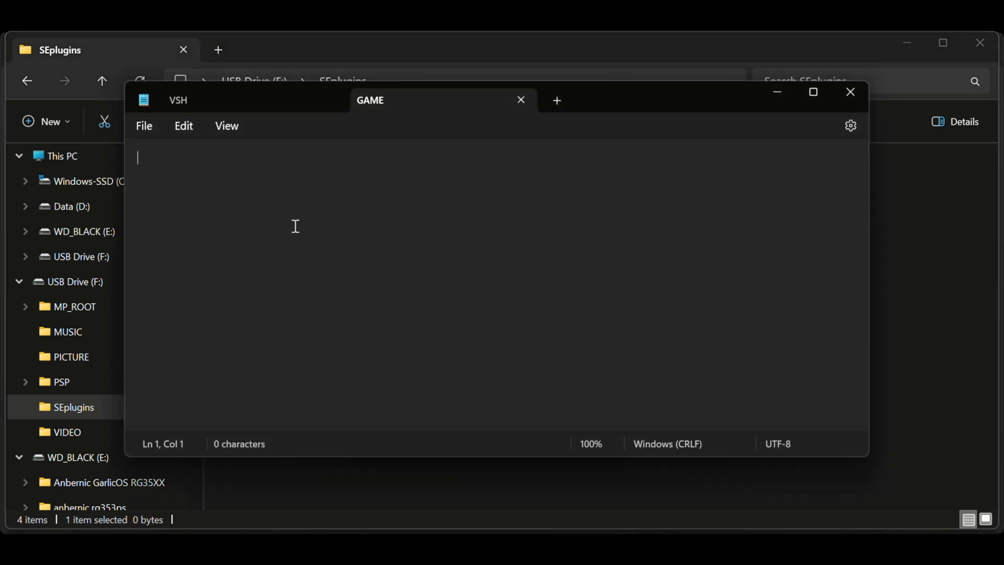
type("ms0:/seplugins/npdrm_free_mod.prx 0")
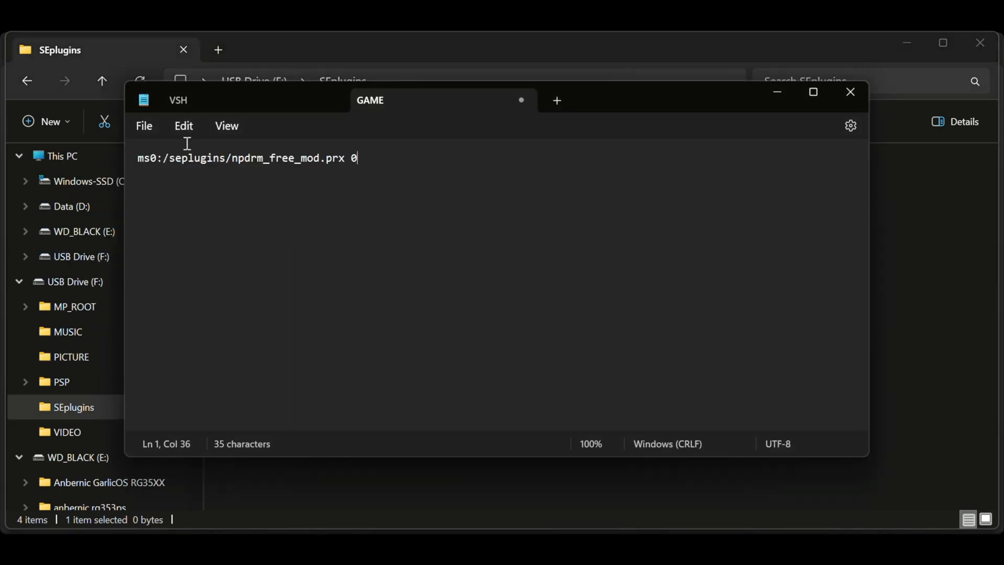
left_click(144, 125)
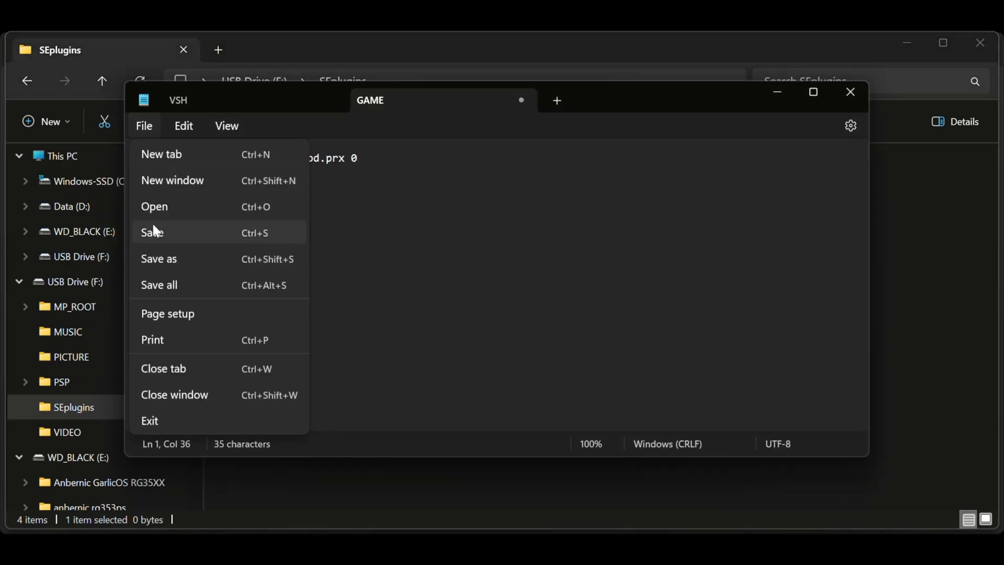